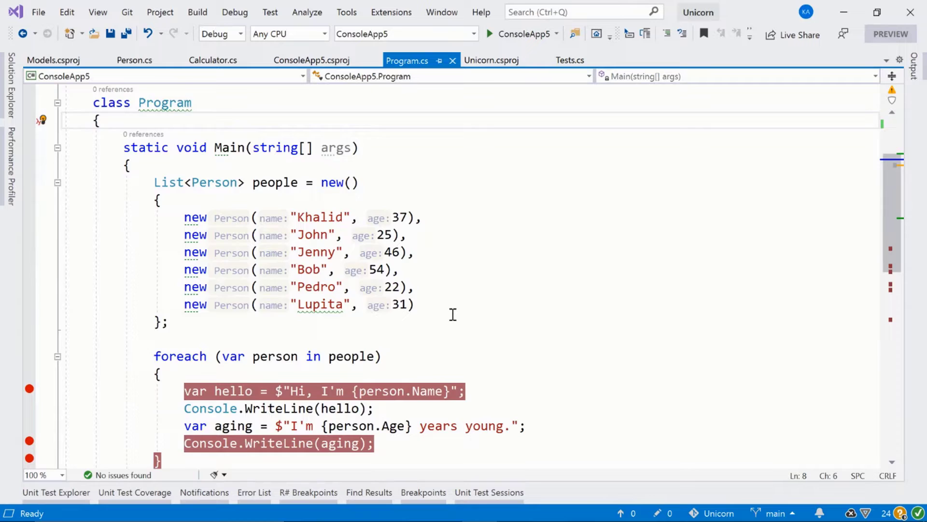
# Debug ConsoleApp5 to the first foreach breakpoint and expand the six-person people DataTip.
pyautogui.scroll(-3)
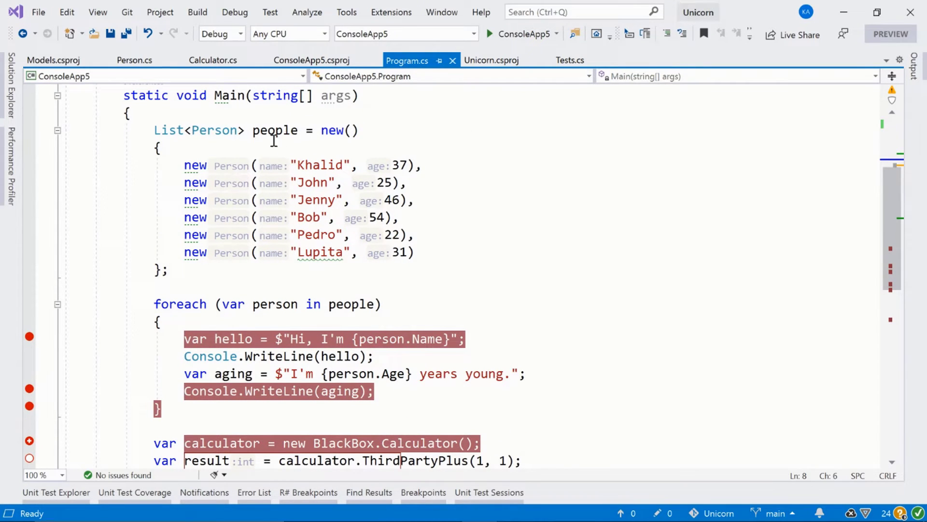
pyautogui.moveTo(319, 200)
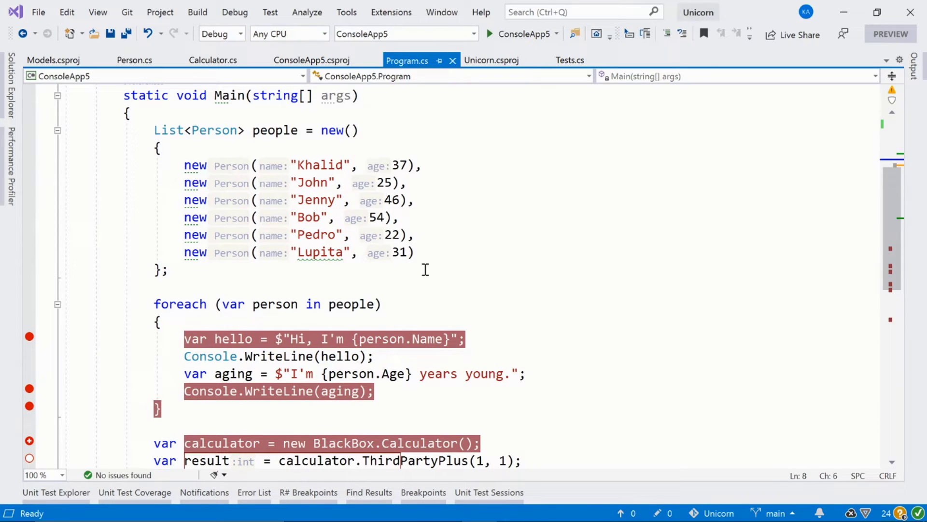
pyautogui.moveTo(219, 316)
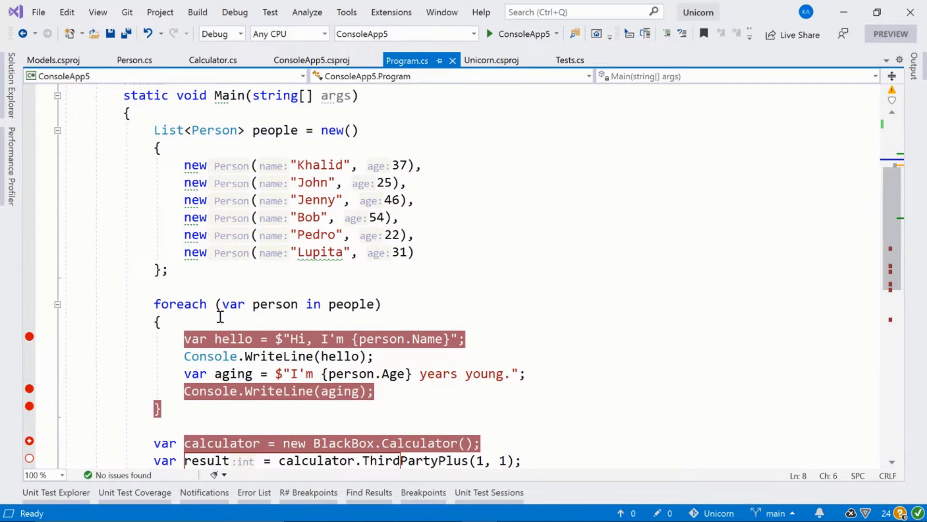
pyautogui.moveTo(231, 166)
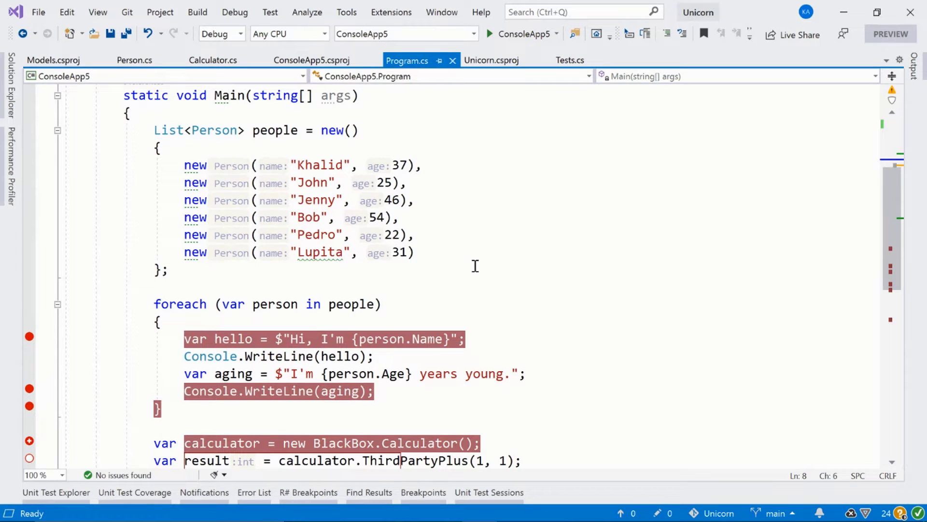
pyautogui.scroll(-3)
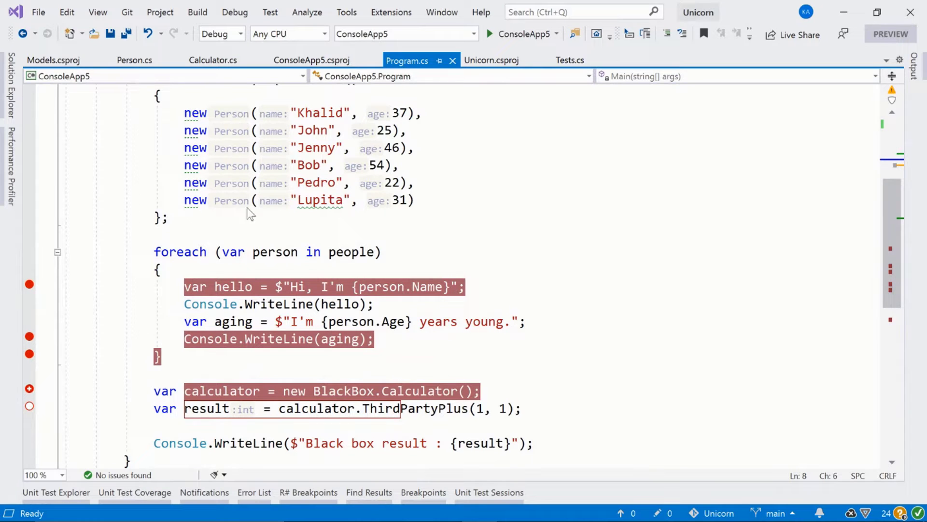
pyautogui.scroll(-3)
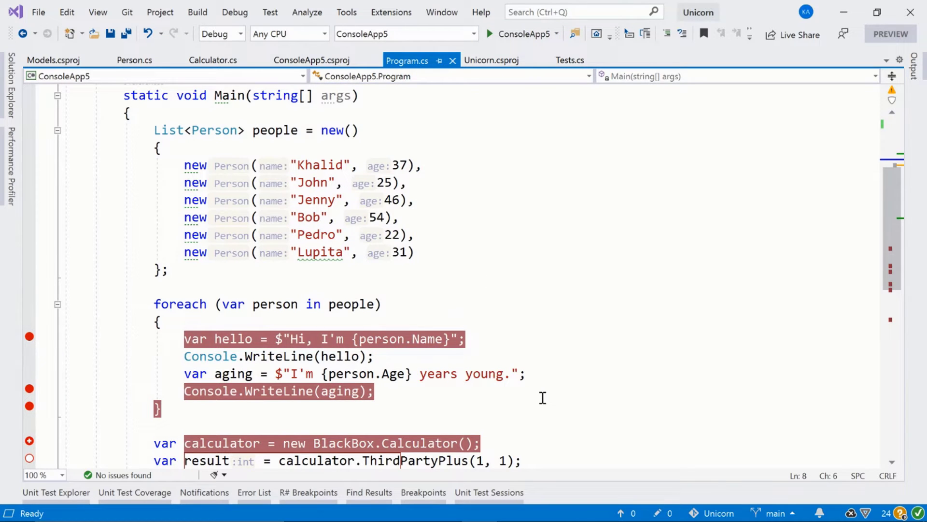
pyautogui.scroll(-3)
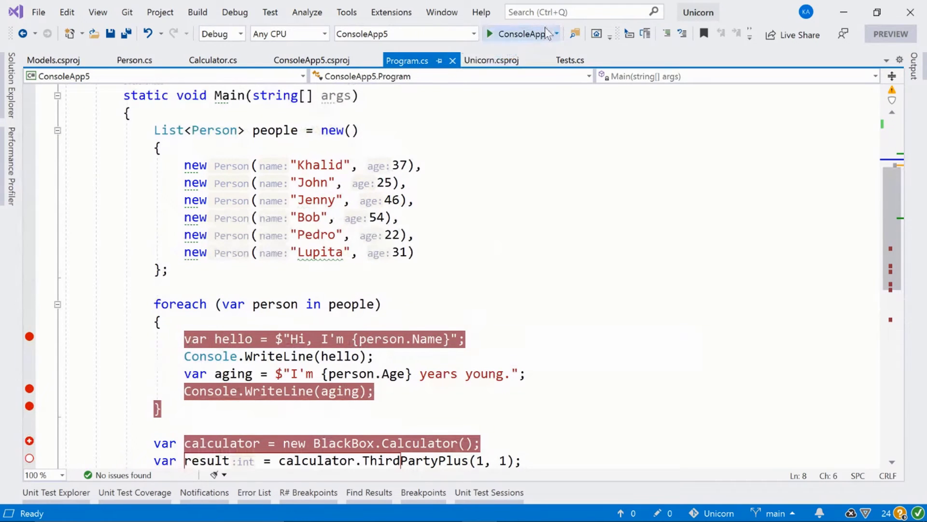
pyautogui.click(519, 33)
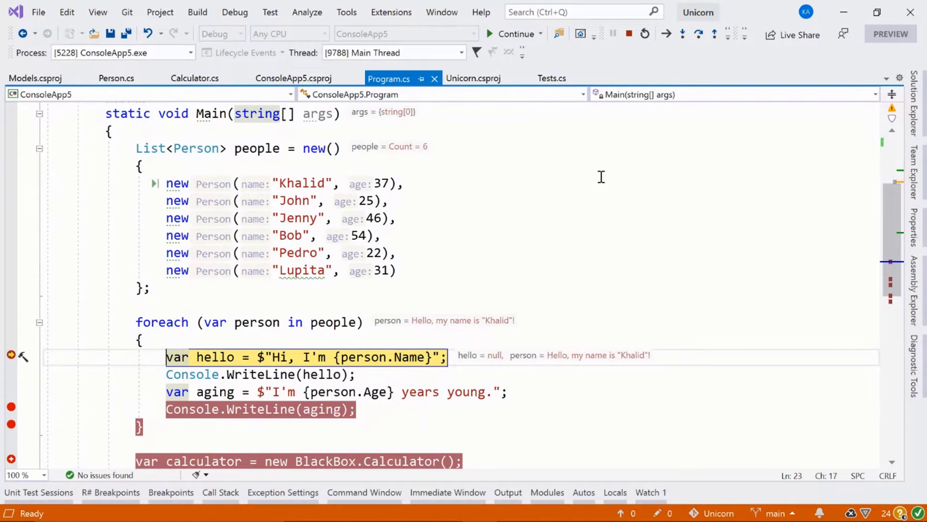
pyautogui.moveTo(484, 206)
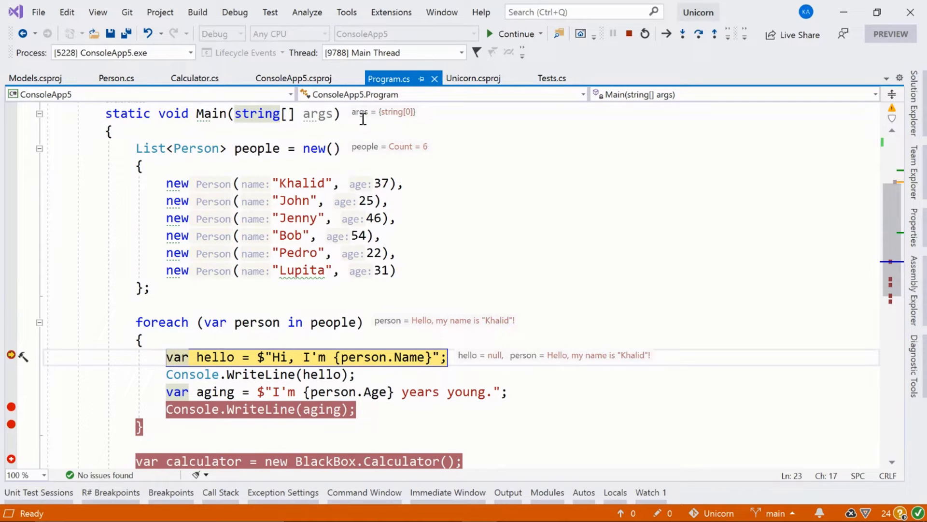
pyautogui.moveTo(372, 167)
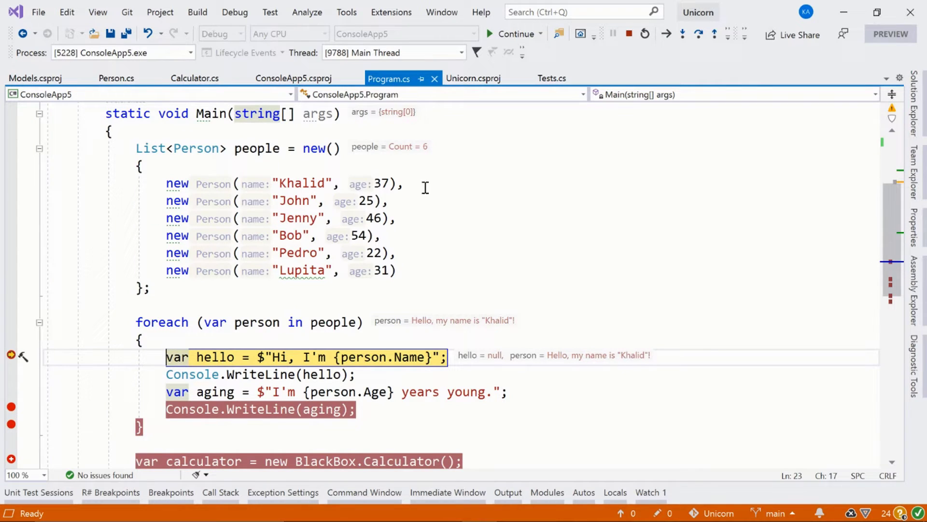
pyautogui.click(340, 147)
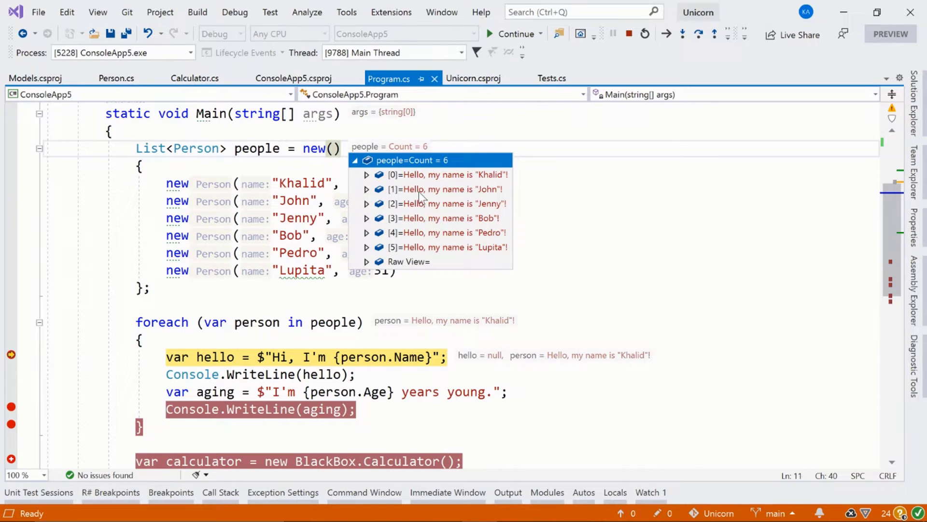
pyautogui.moveTo(491, 255)
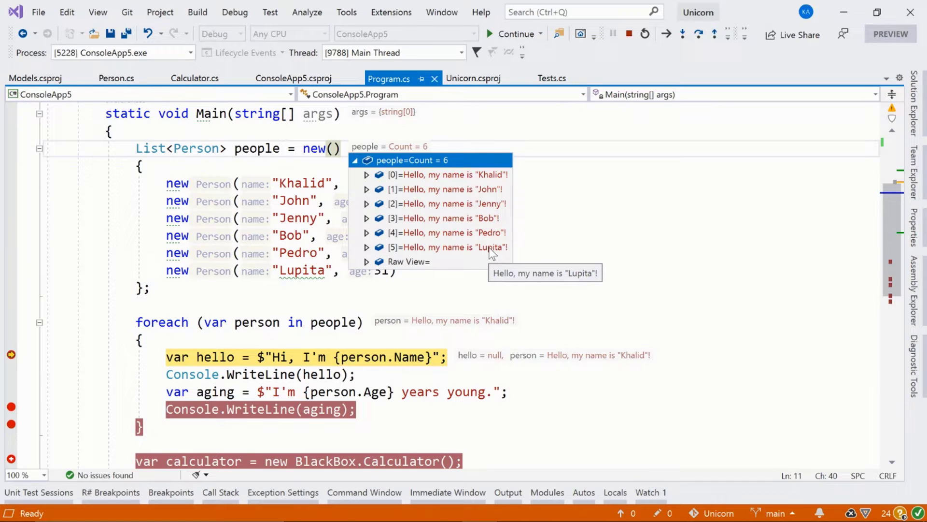
pyautogui.moveTo(405, 181)
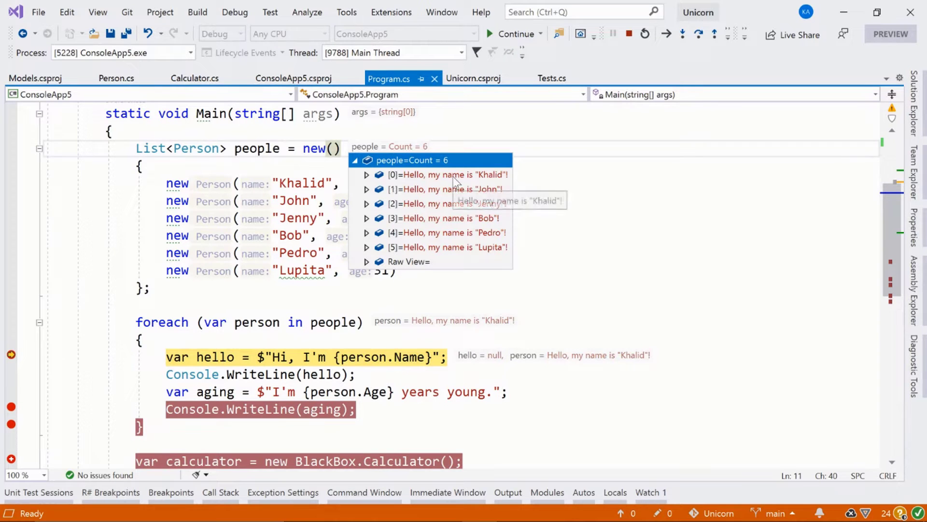
pyautogui.moveTo(222, 197)
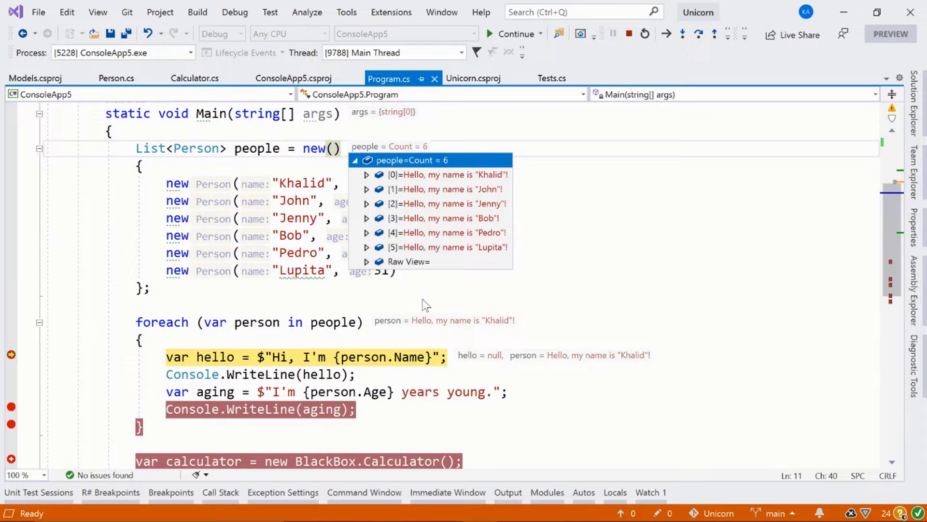
pyautogui.moveTo(397, 183)
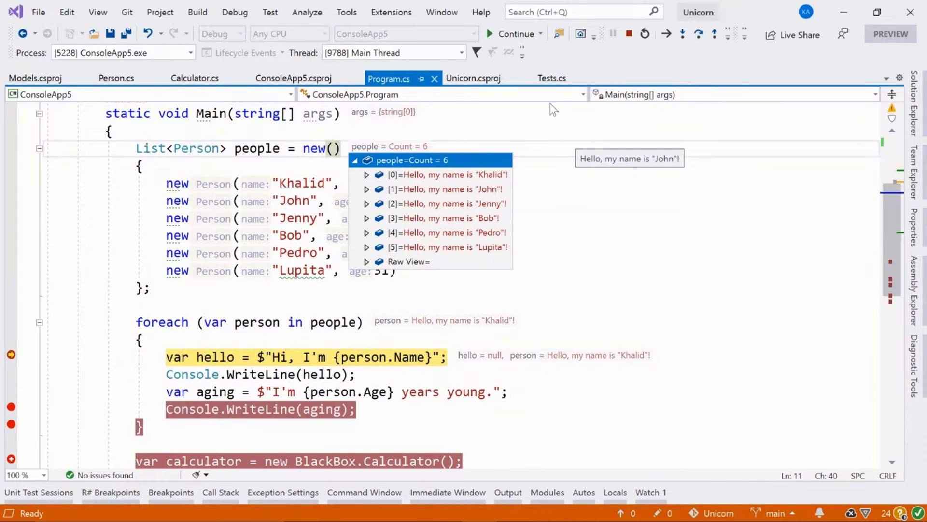
pyautogui.moveTo(598, 246)
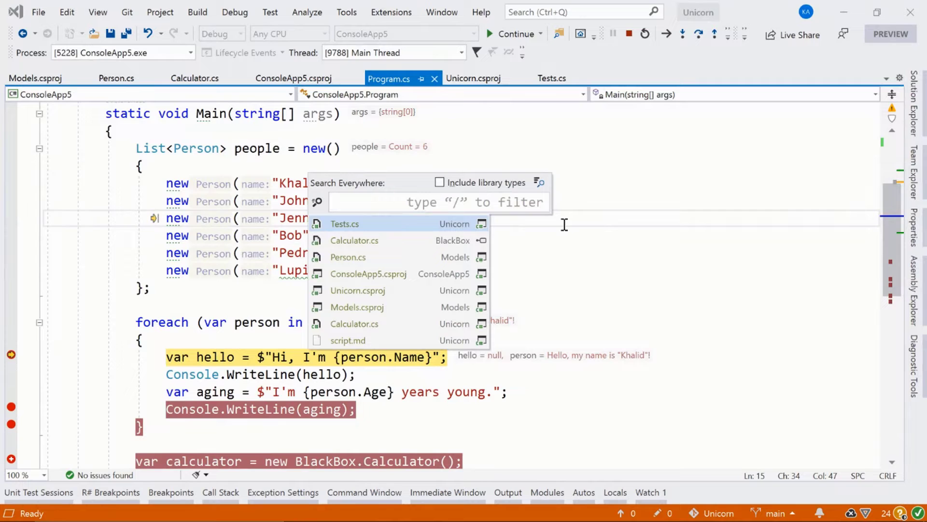
# Search for 'Person' and open Person.cs from Models.
pyautogui.write('Person')
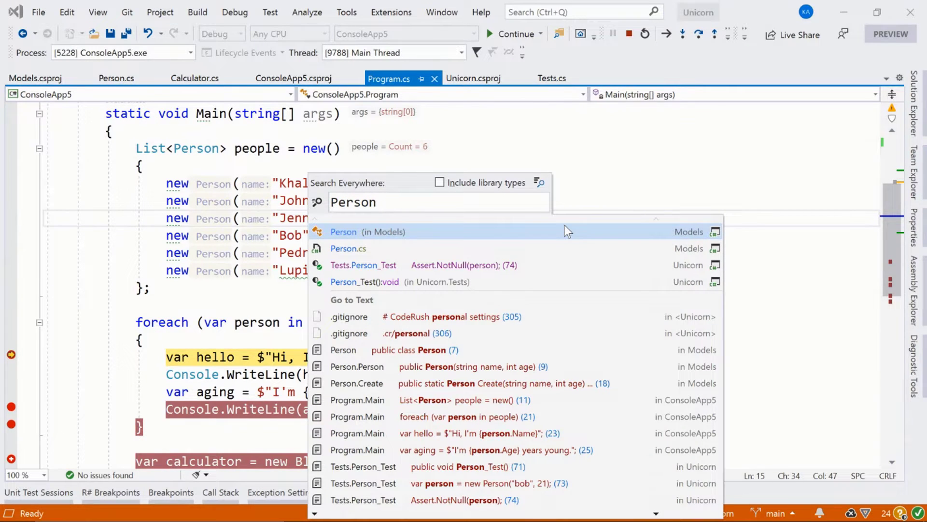
pyautogui.click(367, 231)
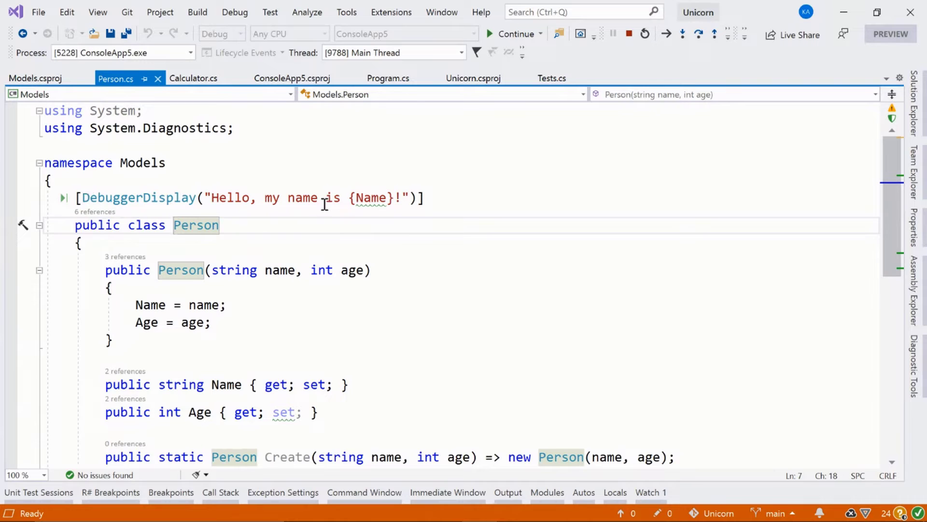
pyautogui.moveTo(308, 257)
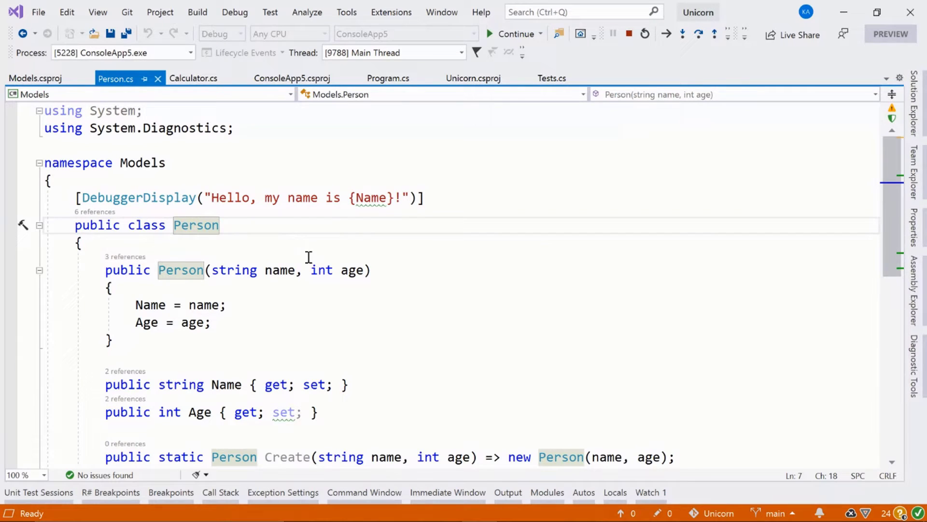
pyautogui.moveTo(289, 334)
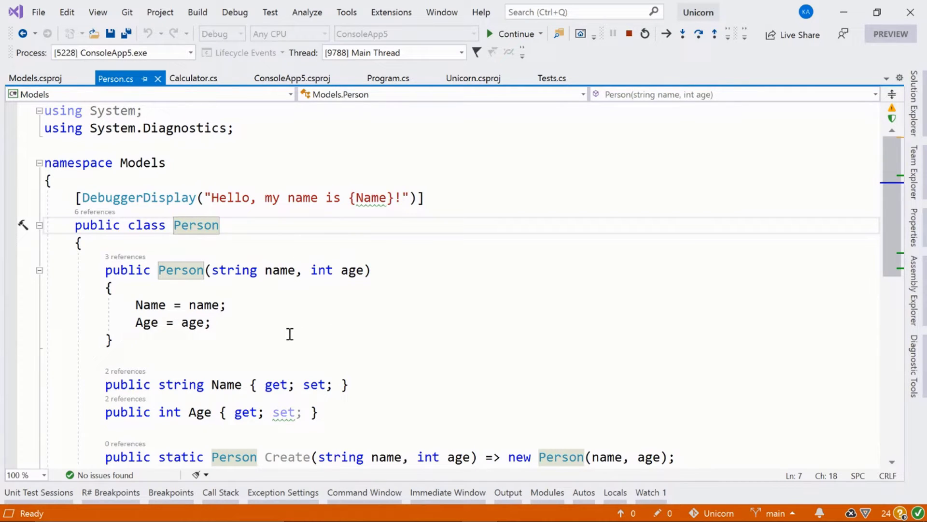
pyautogui.moveTo(214, 198)
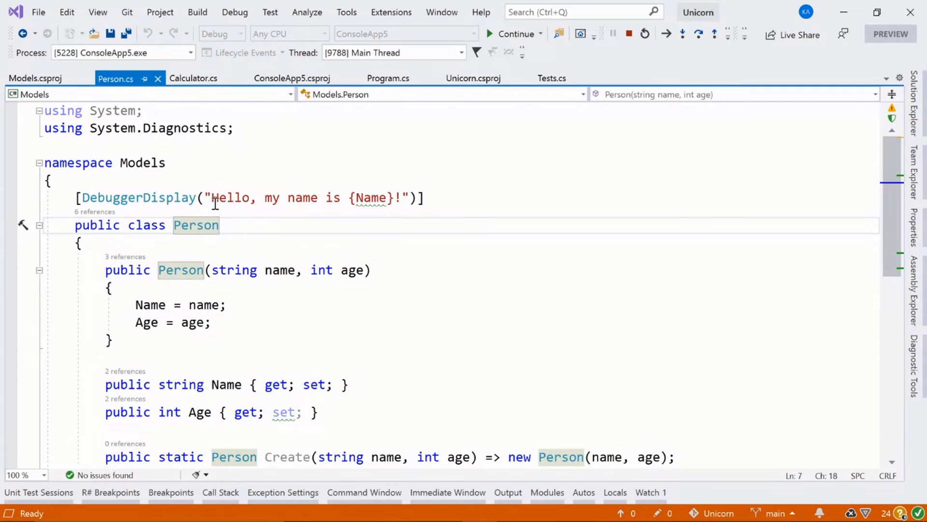
pyautogui.moveTo(396, 210)
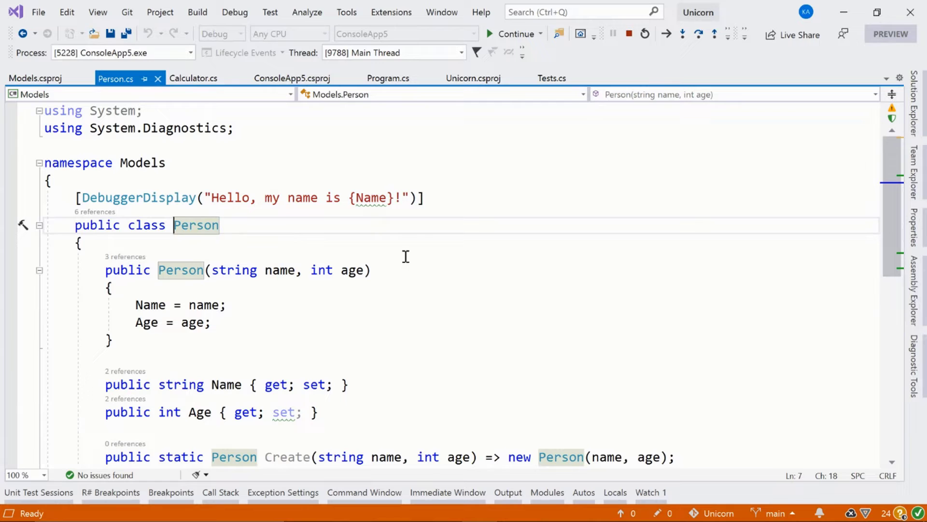
pyautogui.moveTo(400, 206)
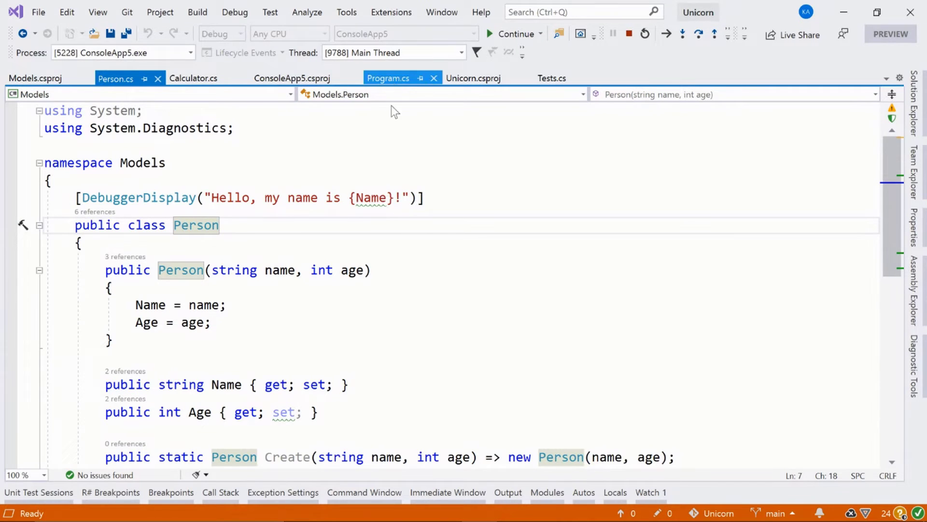
# Back in Program.cs, make the people DataTip summarize each person by Age, like {Age=37}.
pyautogui.click(388, 77)
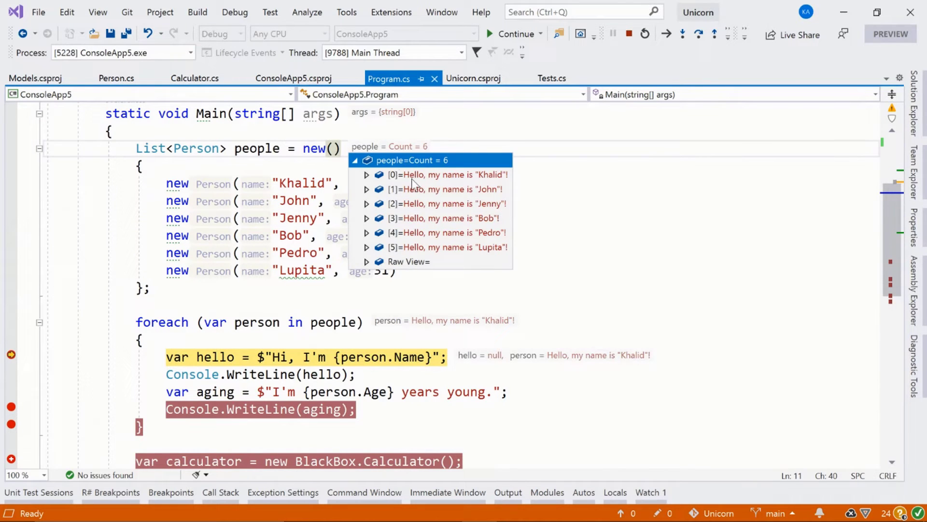
pyautogui.click(366, 175)
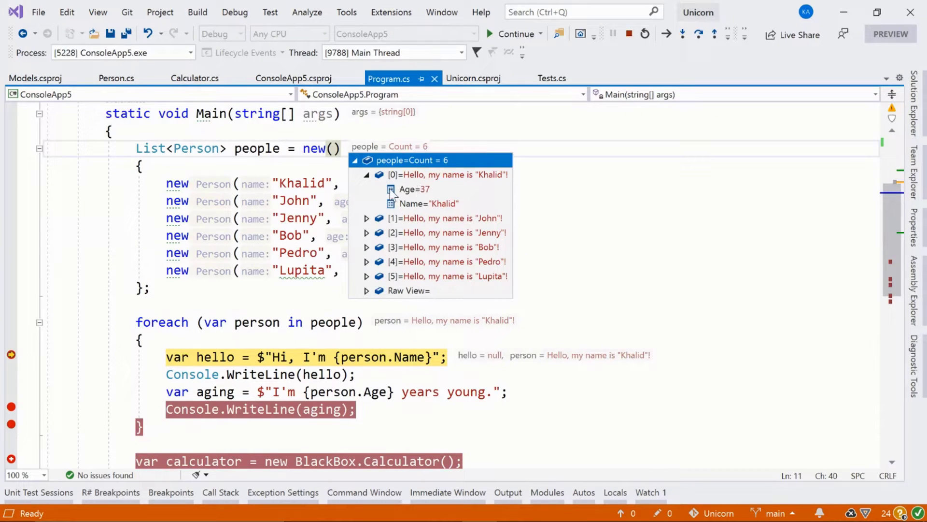
pyautogui.rightClick(413, 189)
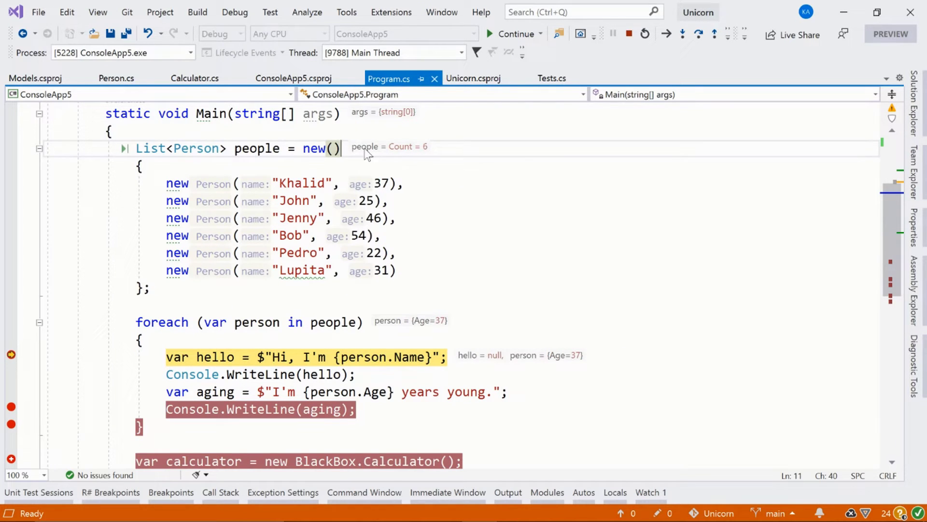
pyautogui.click(352, 146)
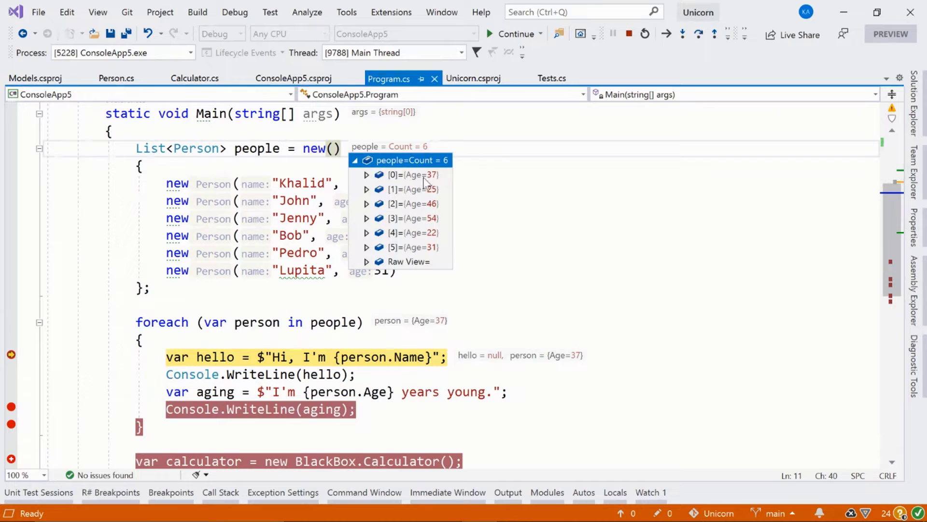
pyautogui.moveTo(411, 174)
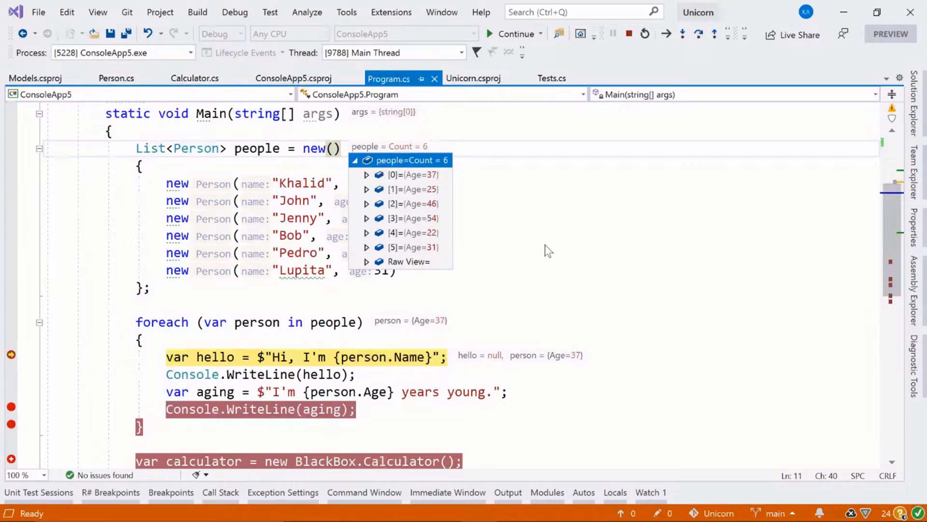
pyautogui.moveTo(441, 207)
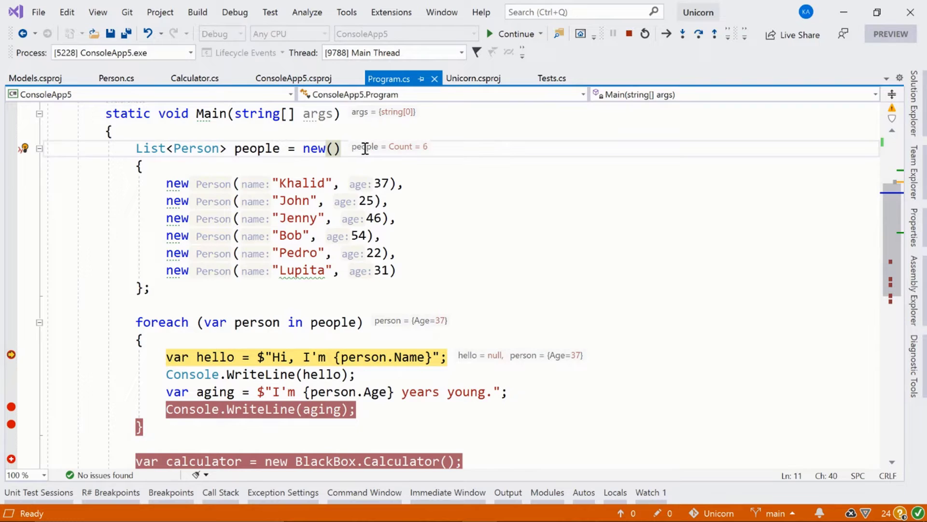
pyautogui.click(354, 146)
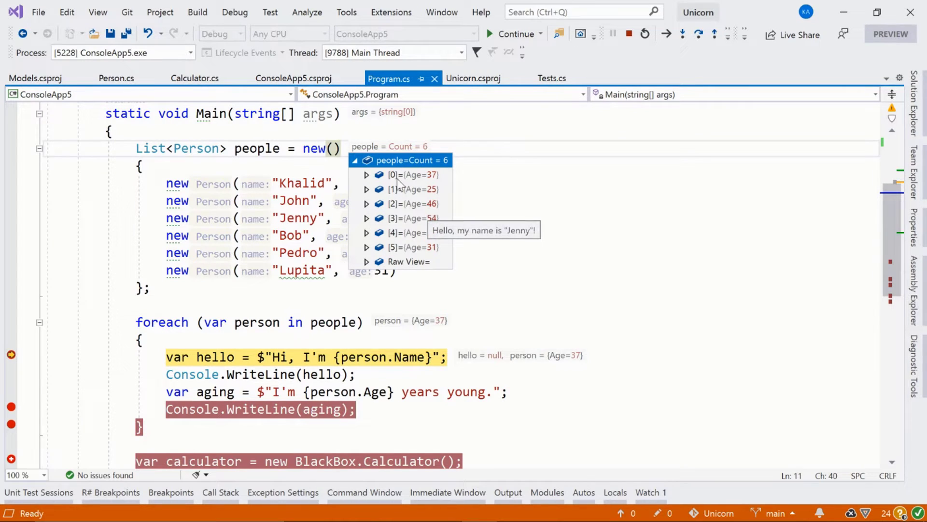
pyautogui.click(366, 174)
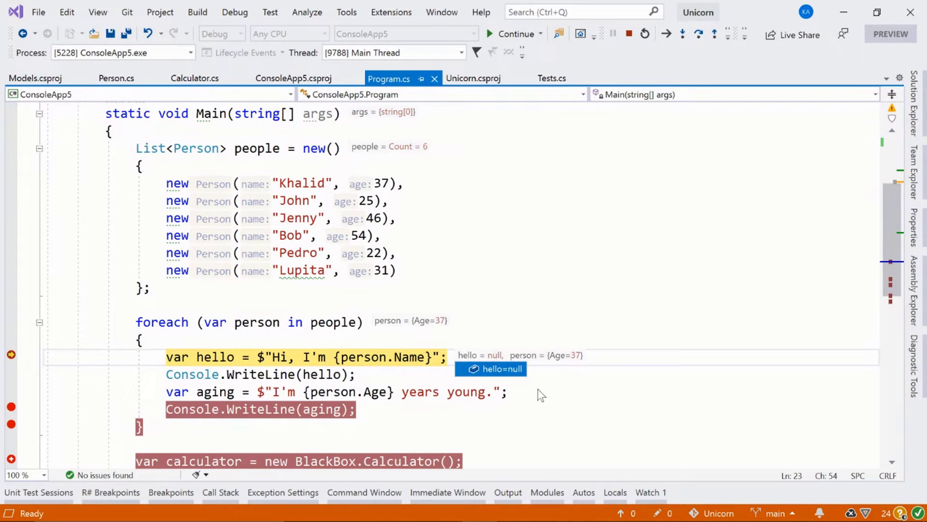
# Step over the greeting so hello is 'Hi, I'm Khalid', then view the Autos and Locals panels.
pyautogui.scroll(-3)
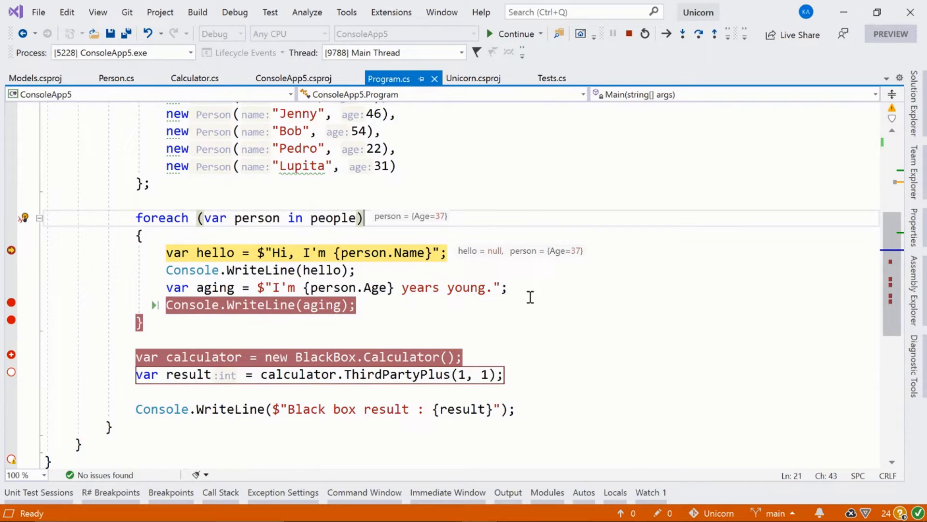
pyautogui.press('F10')
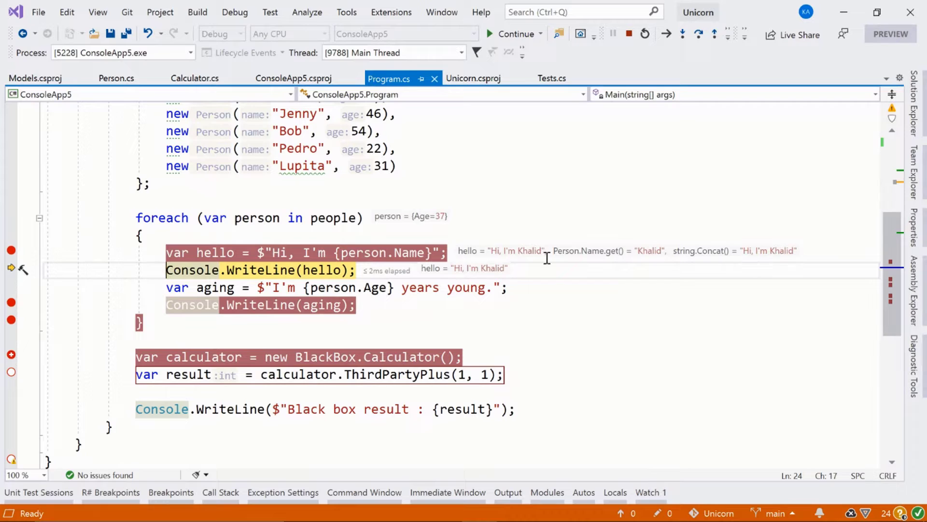
pyautogui.moveTo(575, 320)
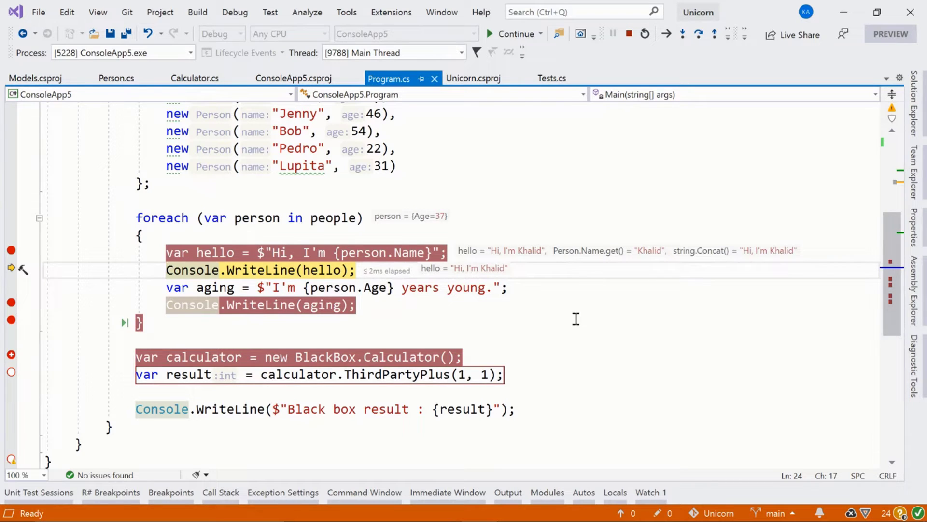
pyautogui.click(584, 492)
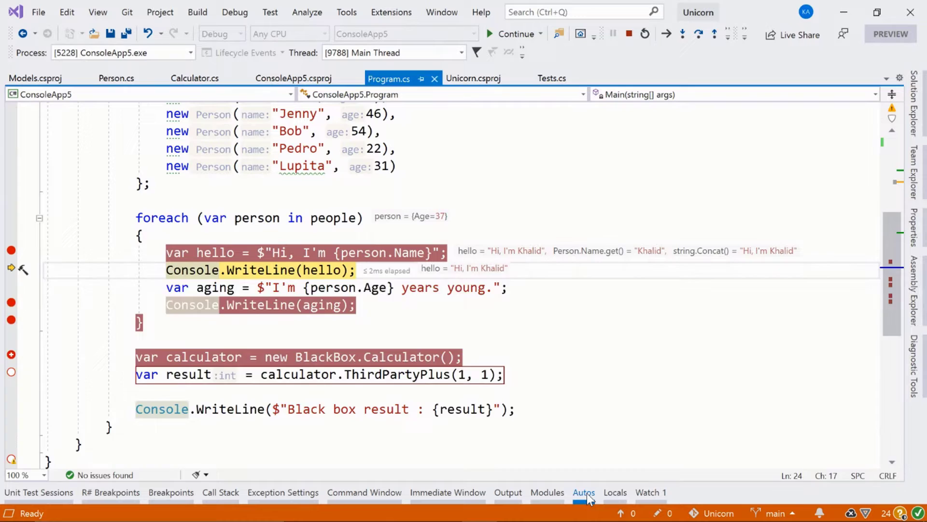
pyautogui.click(583, 492)
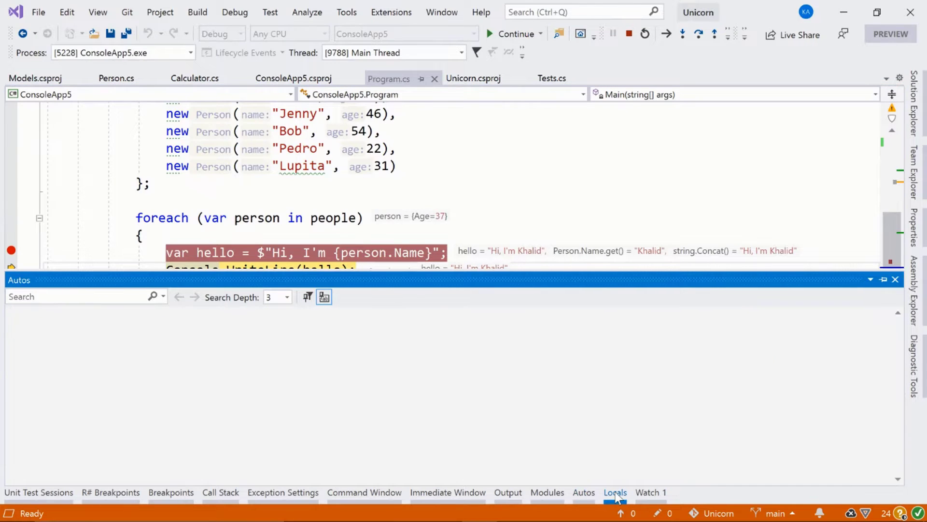
pyautogui.click(651, 493)
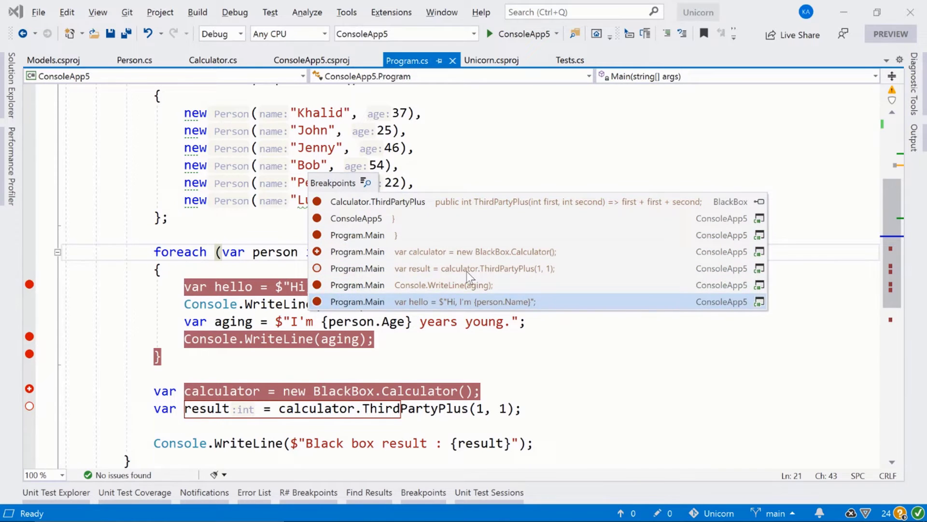
pyautogui.moveTo(410, 285)
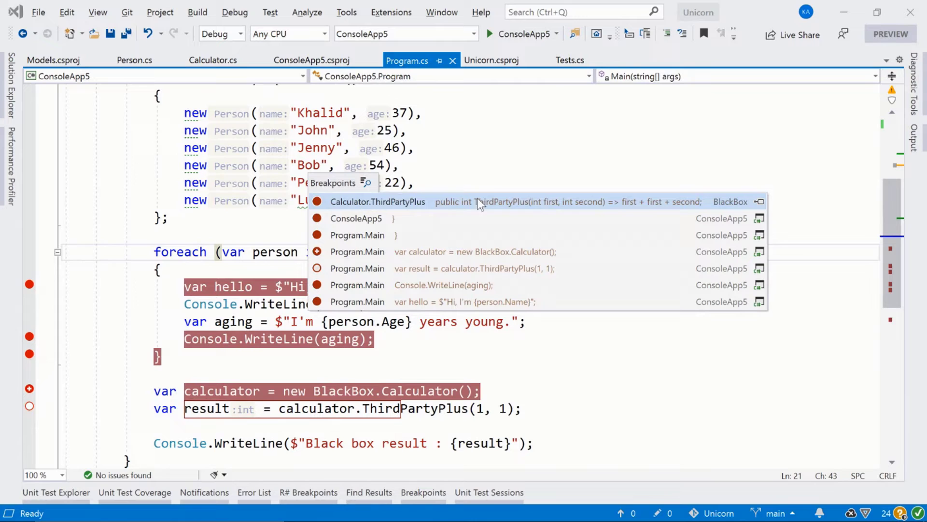
pyautogui.moveTo(411, 224)
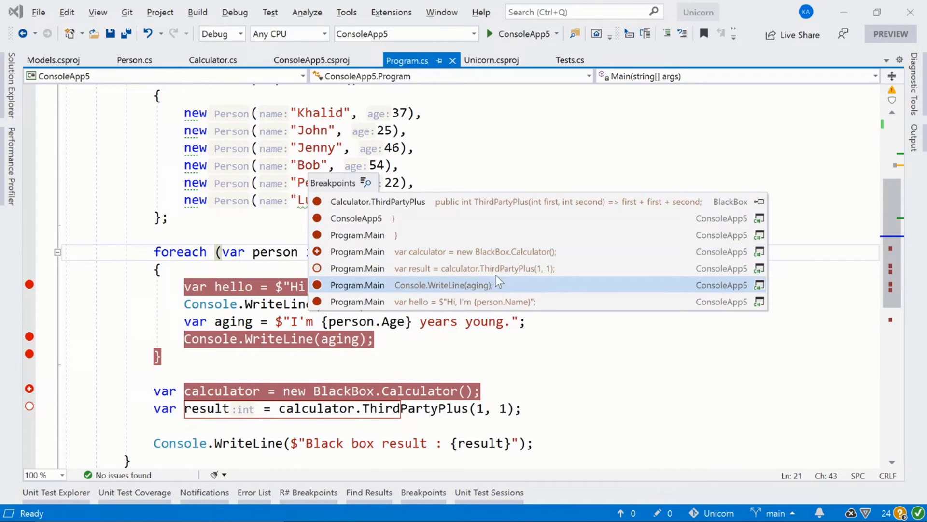
pyautogui.moveTo(431, 252)
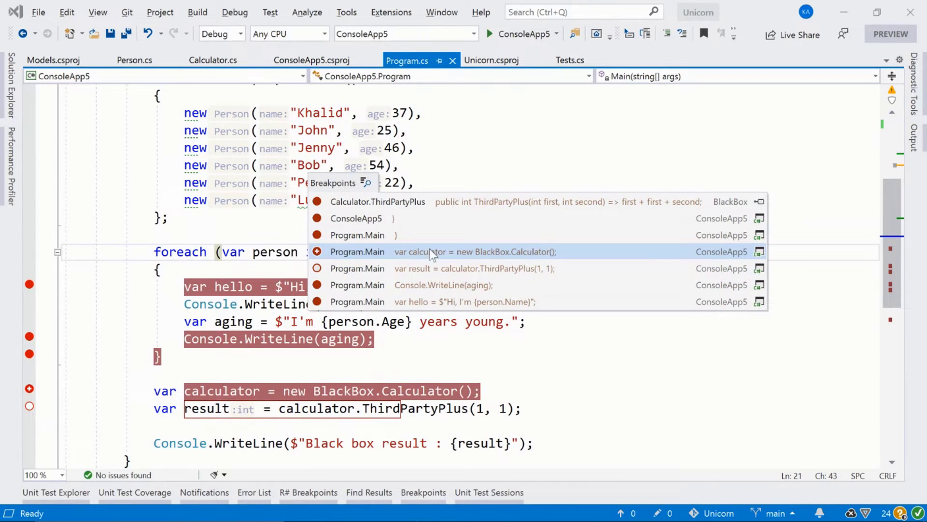
pyautogui.moveTo(500, 257)
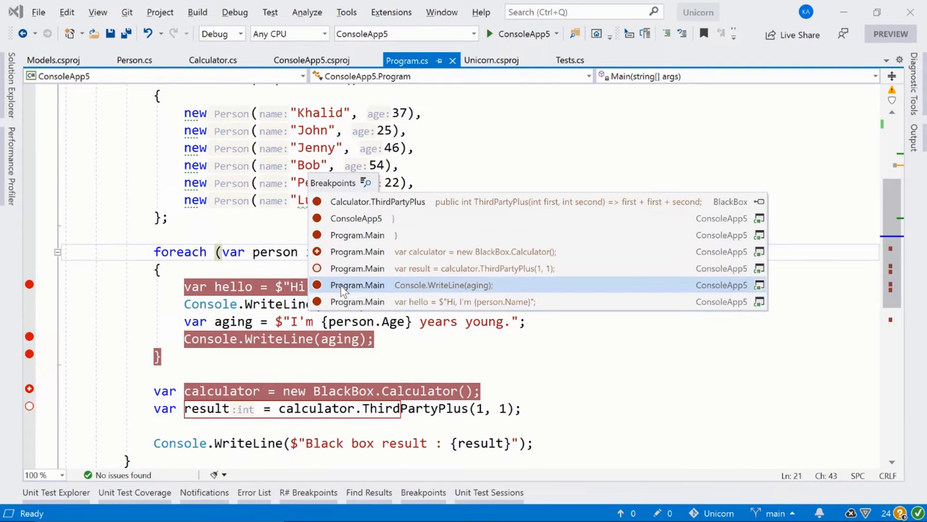
# Filter the ReSharper breakpoints popup by typing 'pr' and then 'co'.
pyautogui.write('pr')
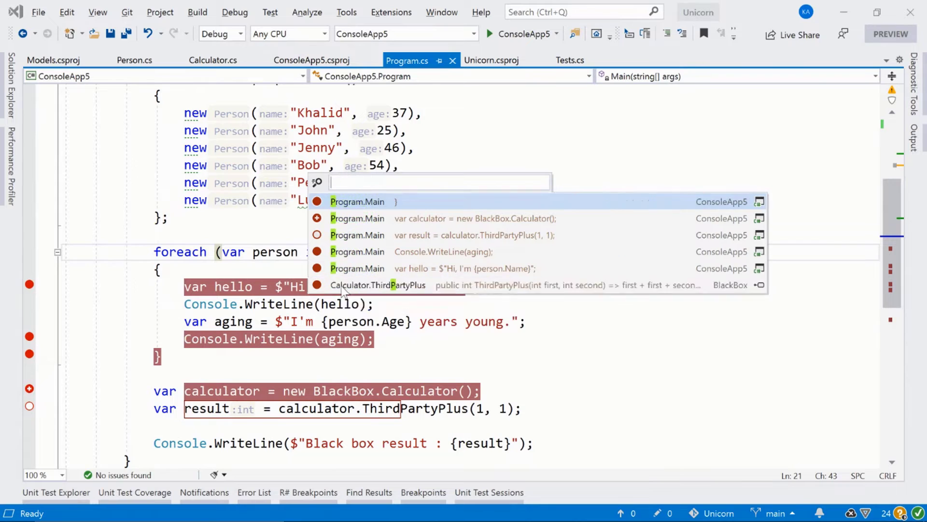
pyautogui.write('co')
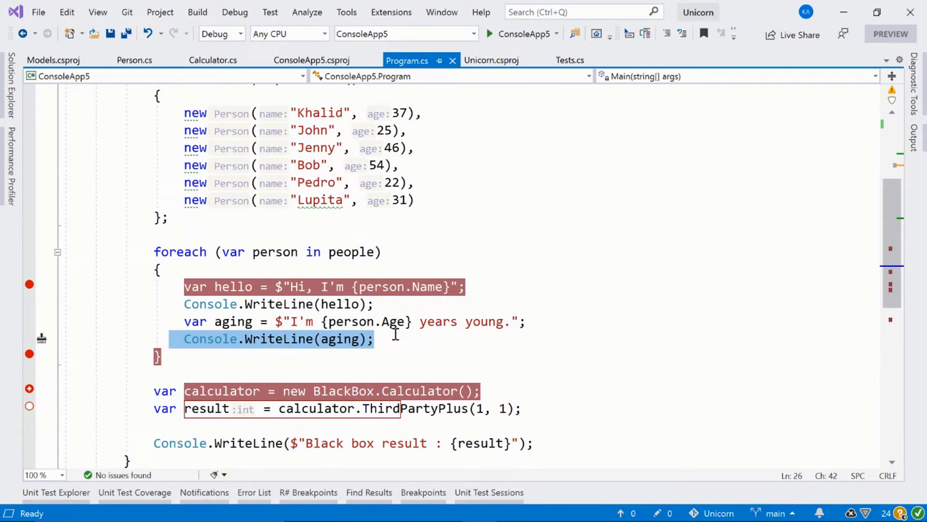
# Delete the Console.WriteLine(aging) breakpoint and show the Breakpoints window with conditions and hit counts.
pyautogui.click(416, 321)
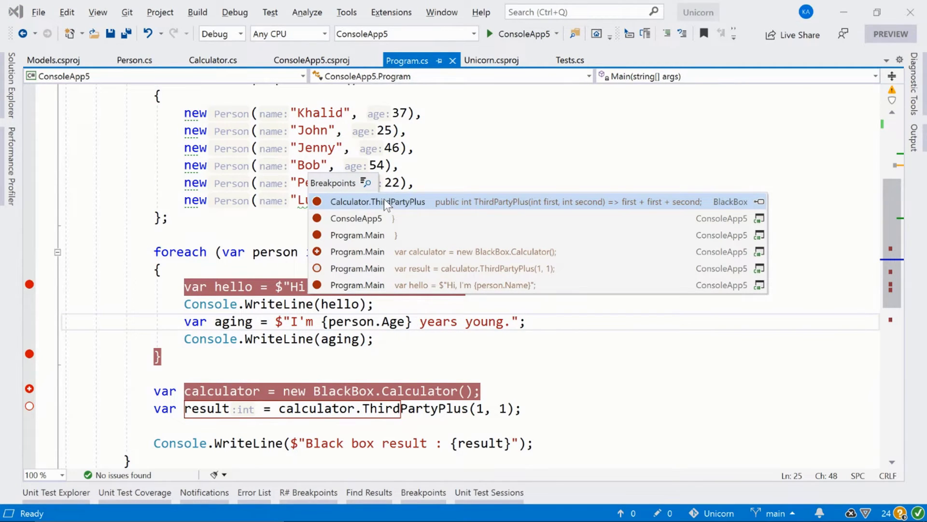
pyautogui.moveTo(365, 182)
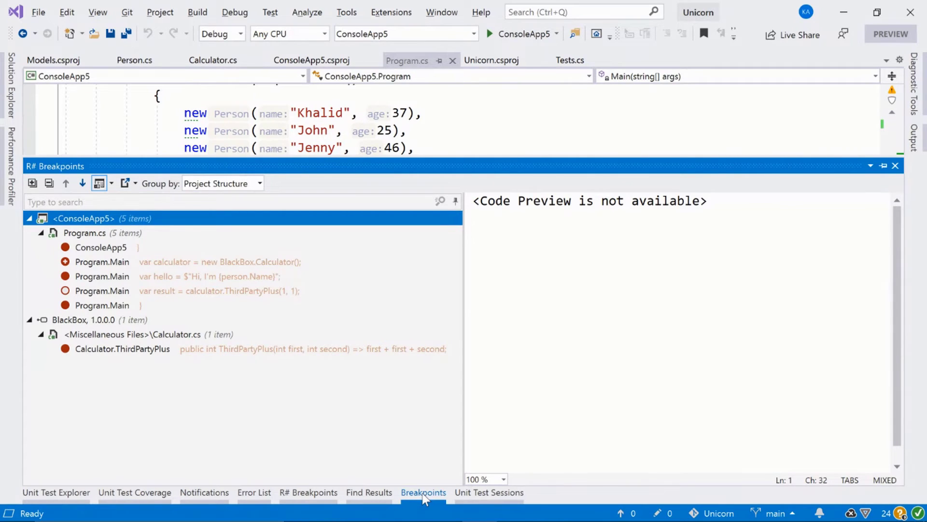
pyautogui.click(424, 492)
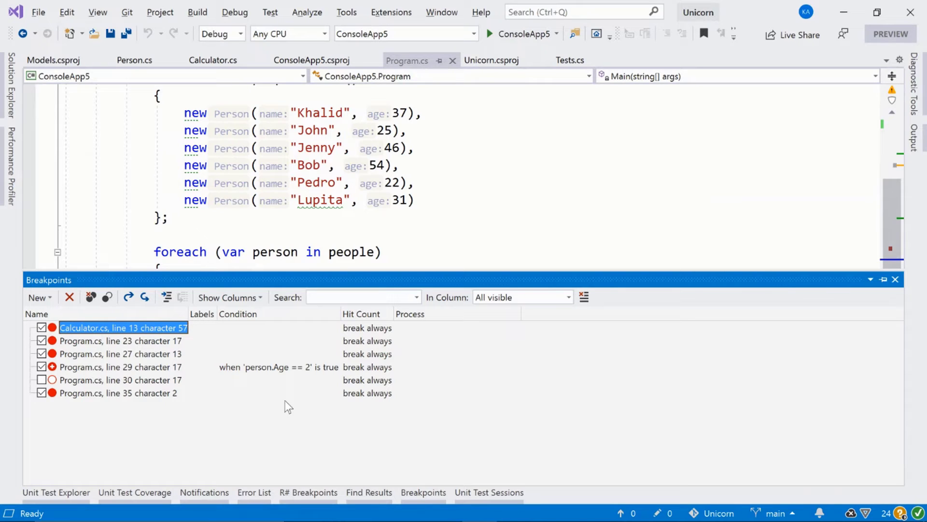
pyautogui.moveTo(321, 362)
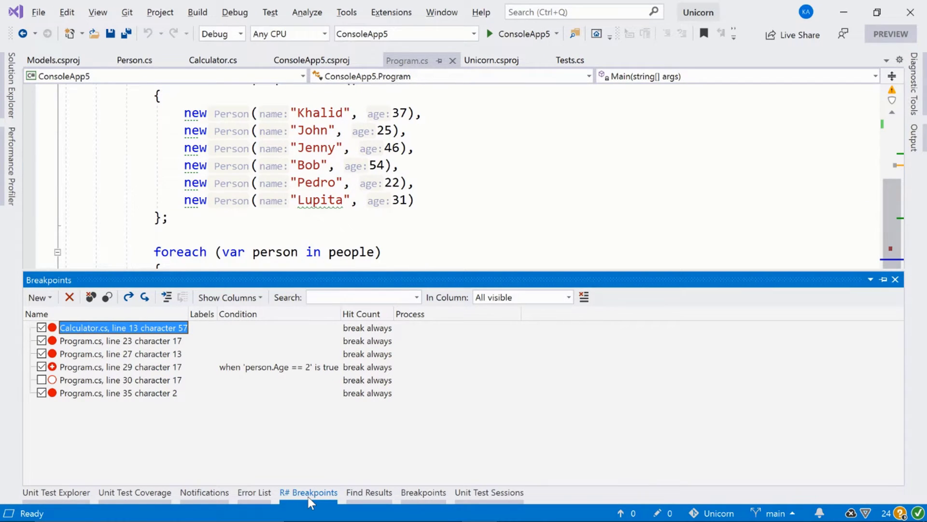
# Preview the decompiled Calculator.ThirdPartyPlus code in R# Breakpoints, then return to Program.cs.
pyautogui.click(308, 492)
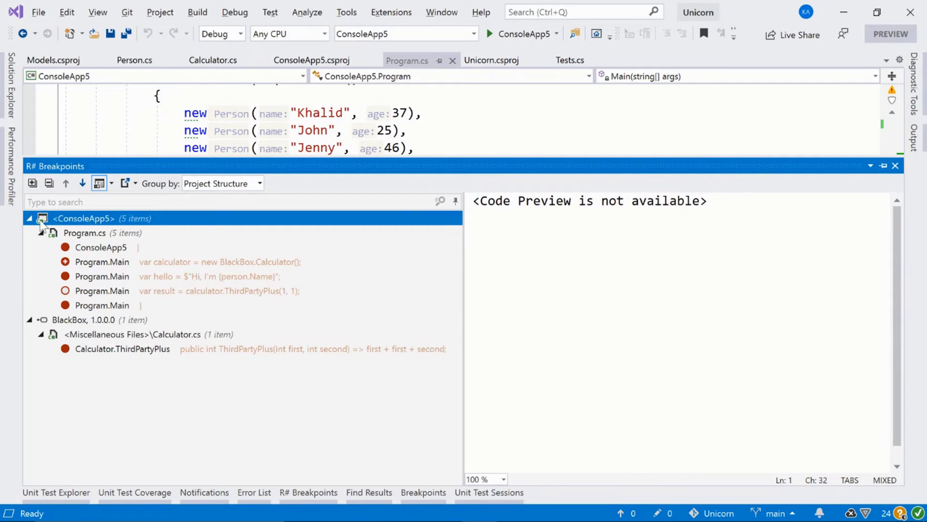
pyautogui.moveTo(82, 239)
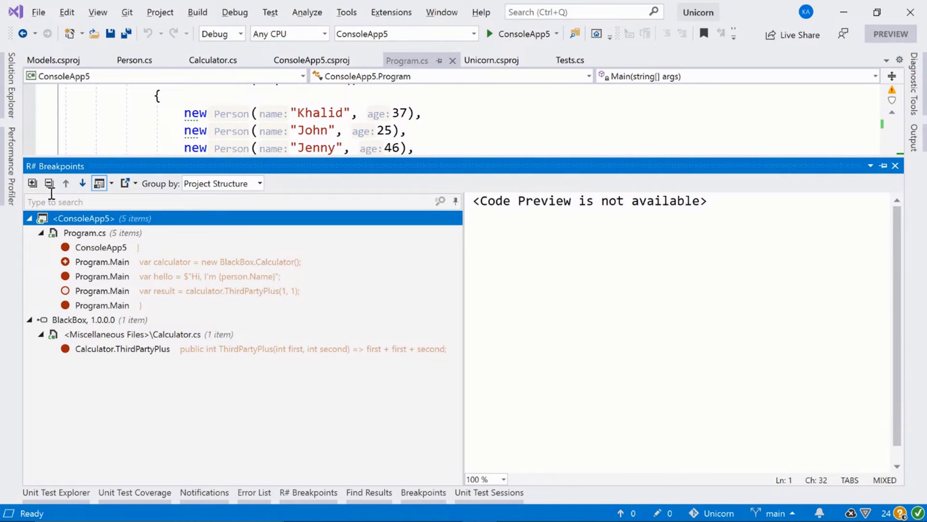
pyautogui.click(259, 184)
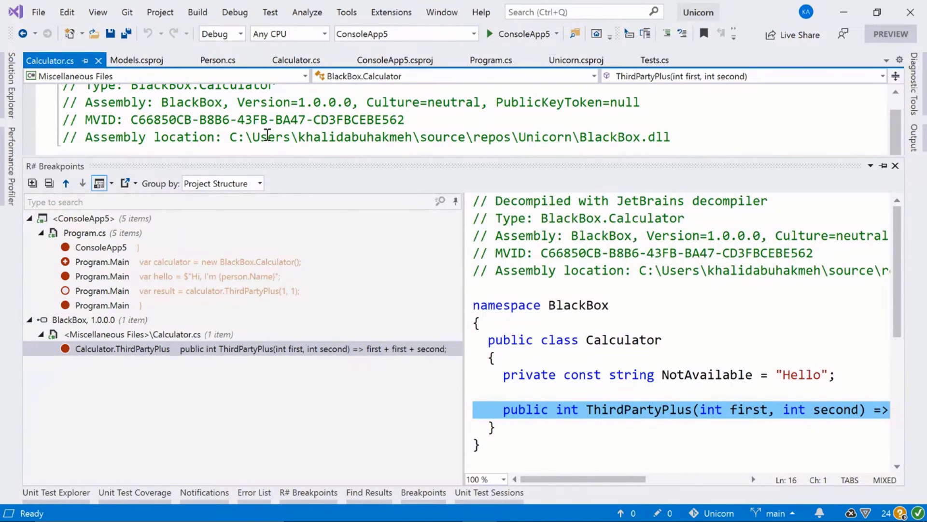
pyautogui.click(406, 60)
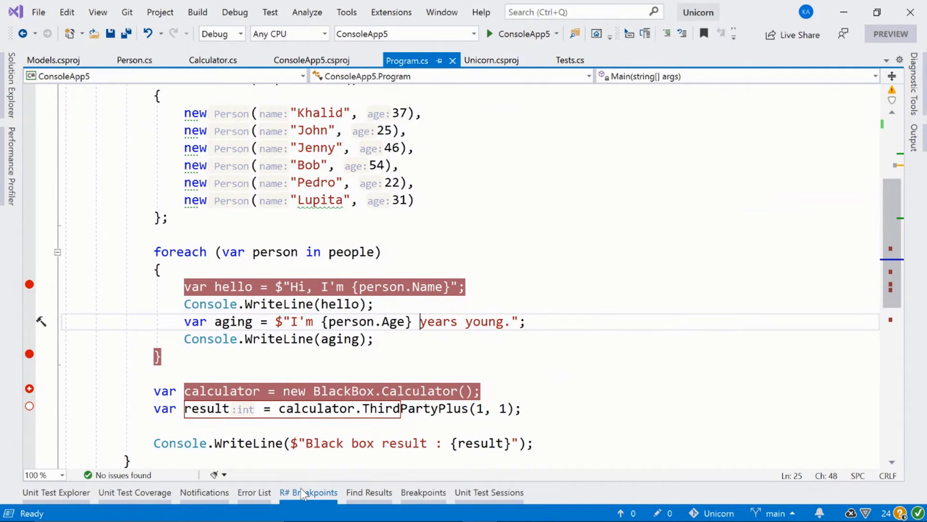
# Reopen the R# Breakpoints tree and search it for 'Program'.
pyautogui.click(309, 492)
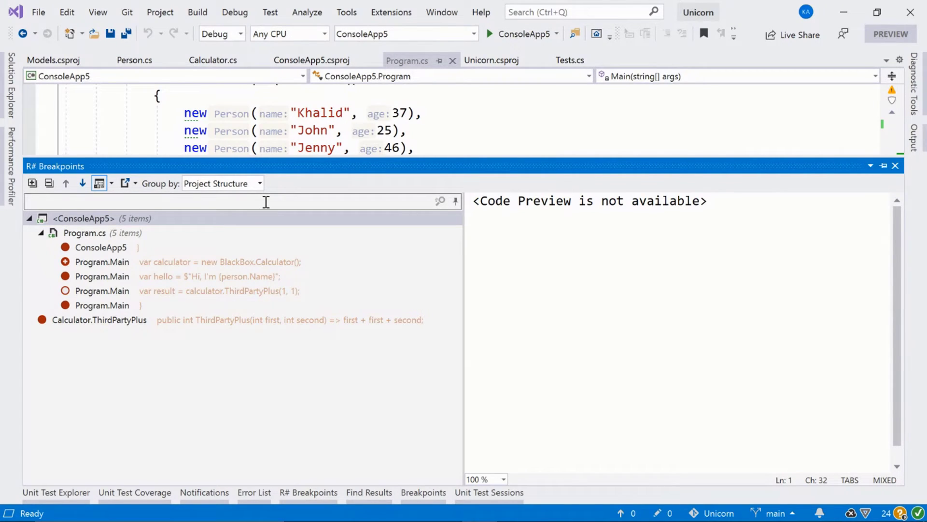
pyautogui.write('Program')
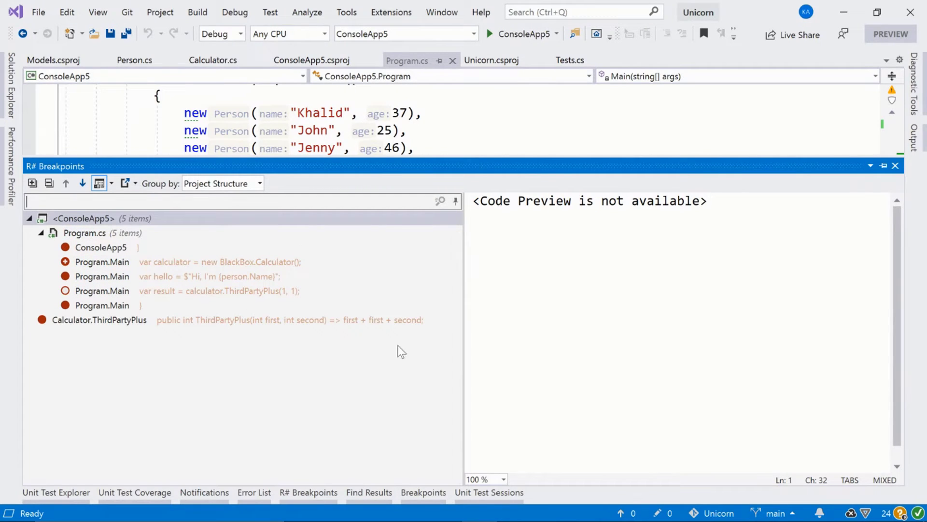
# Re-enable the disabled ConsoleApp5 breakpoint and preview the foreach closing-brace breakpoint.
pyautogui.rightClick(101, 247)
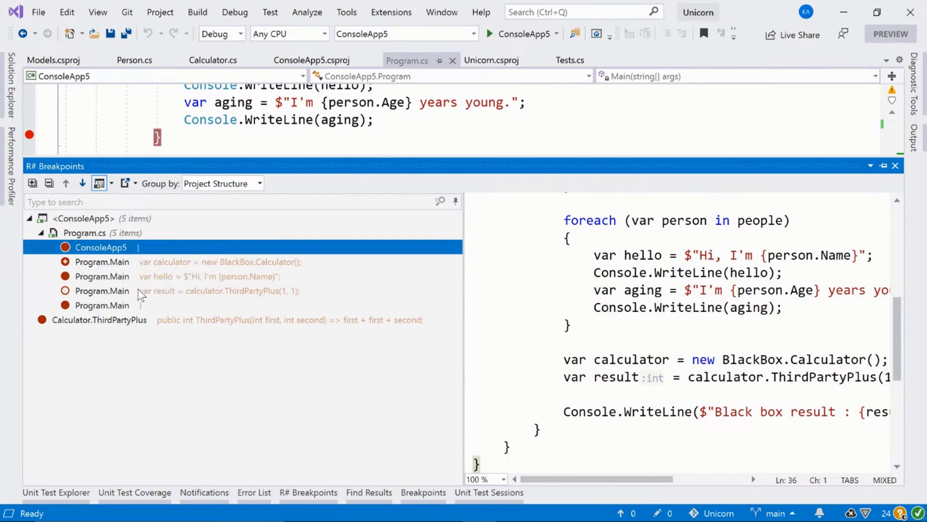
pyautogui.rightClick(101, 247)
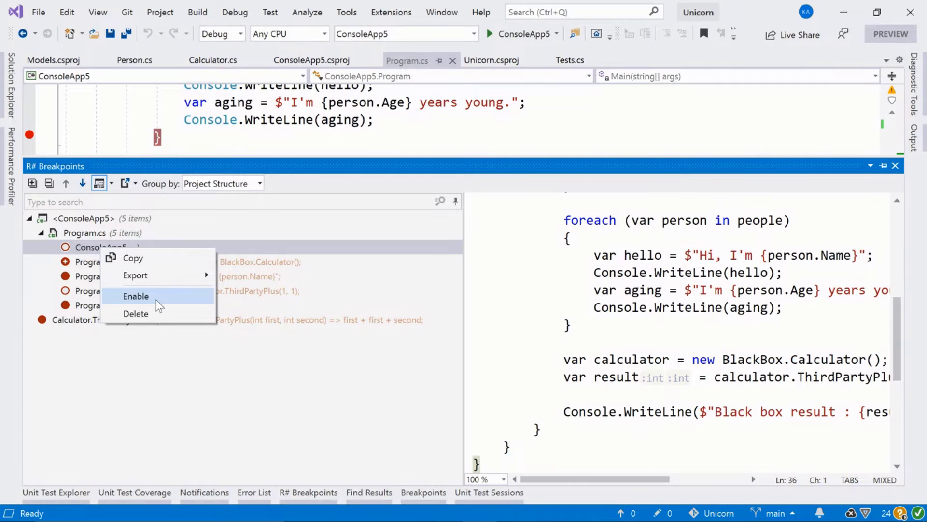
pyautogui.click(136, 295)
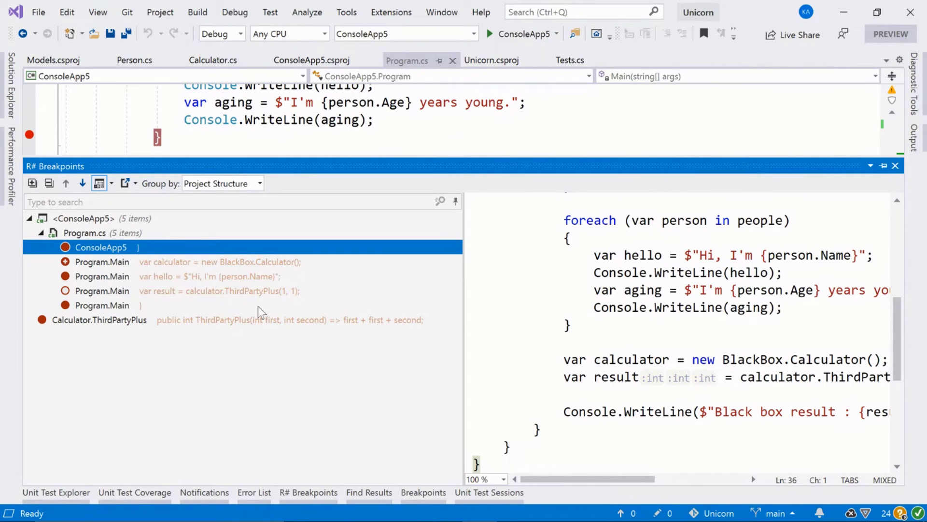
pyautogui.moveTo(137, 266)
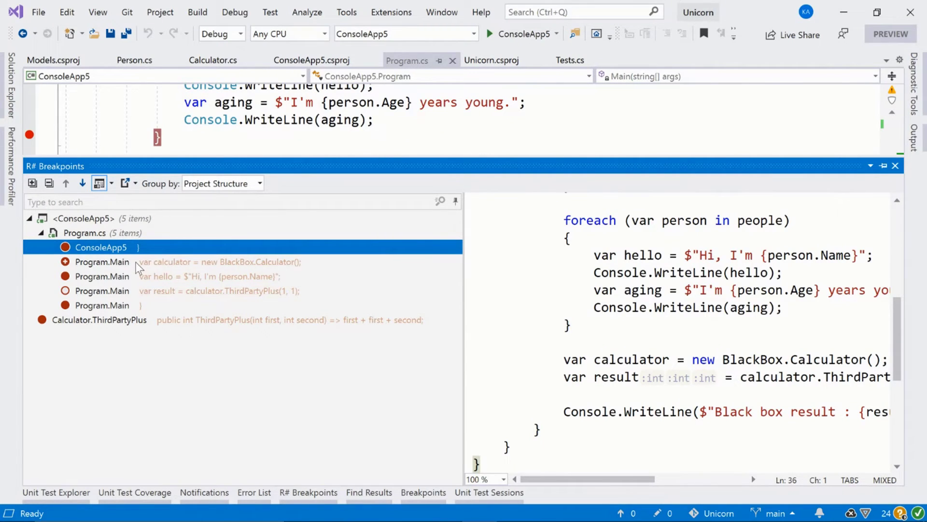
pyautogui.click(101, 247)
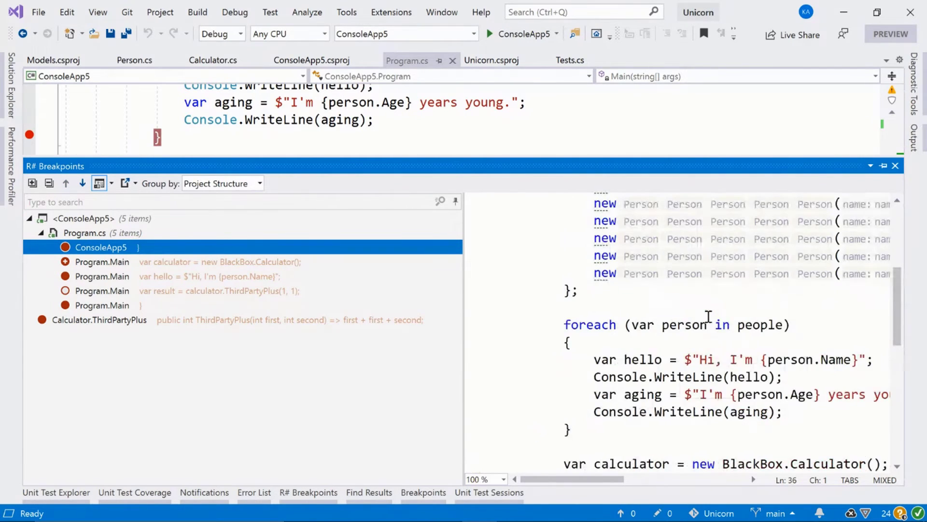
pyautogui.scroll(-3)
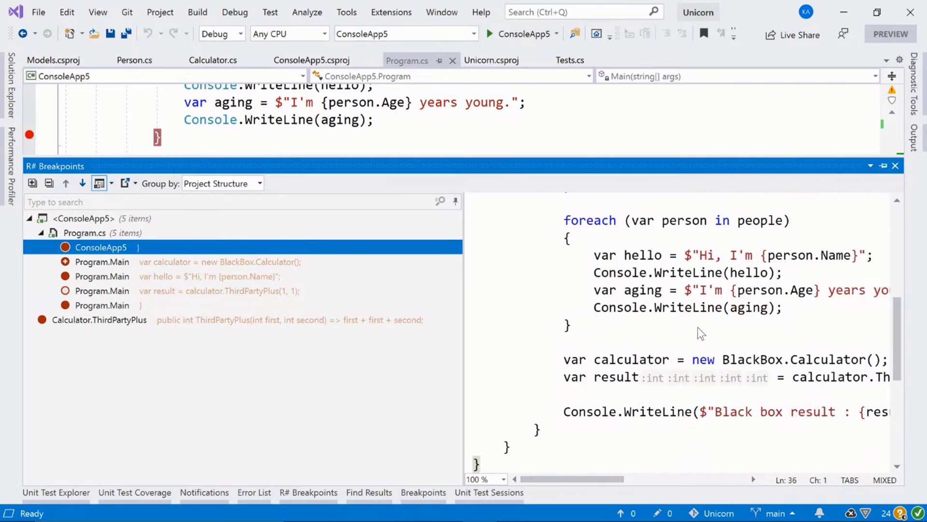
pyautogui.scroll(-3)
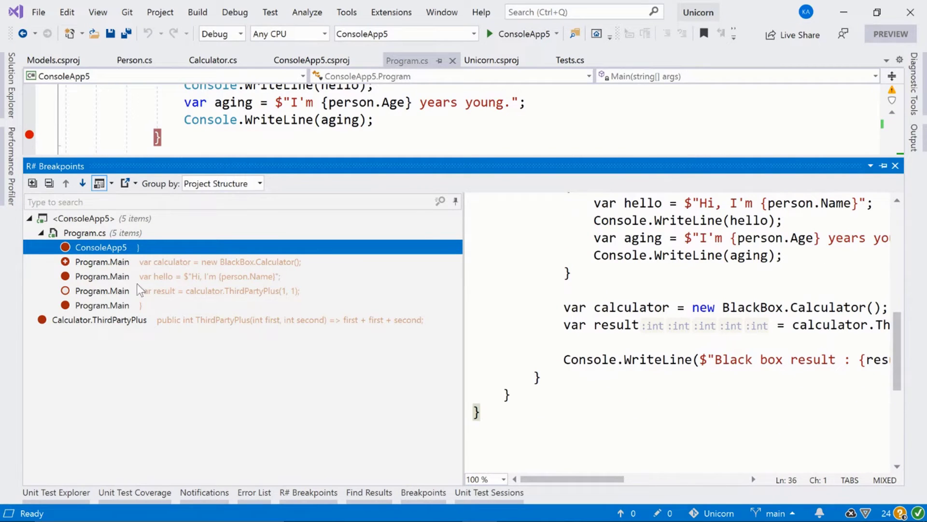
pyautogui.moveTo(159, 312)
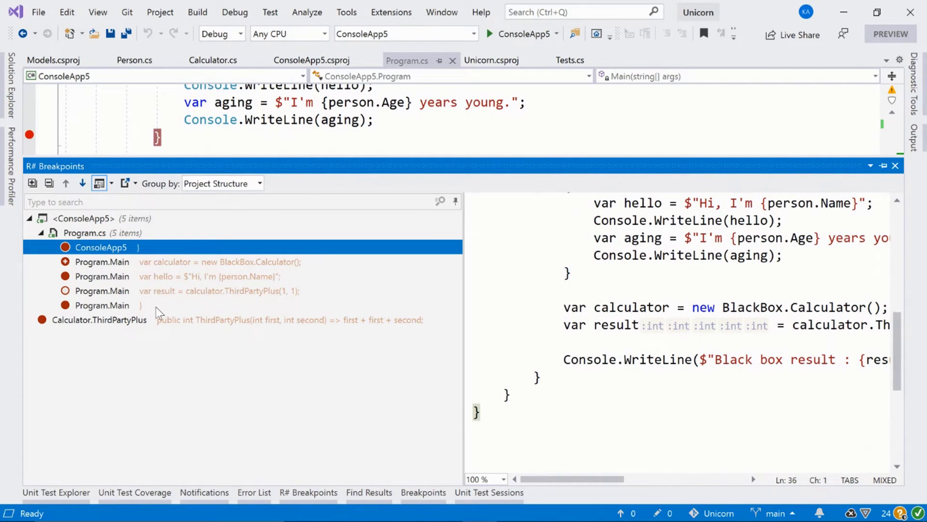
pyautogui.click(102, 305)
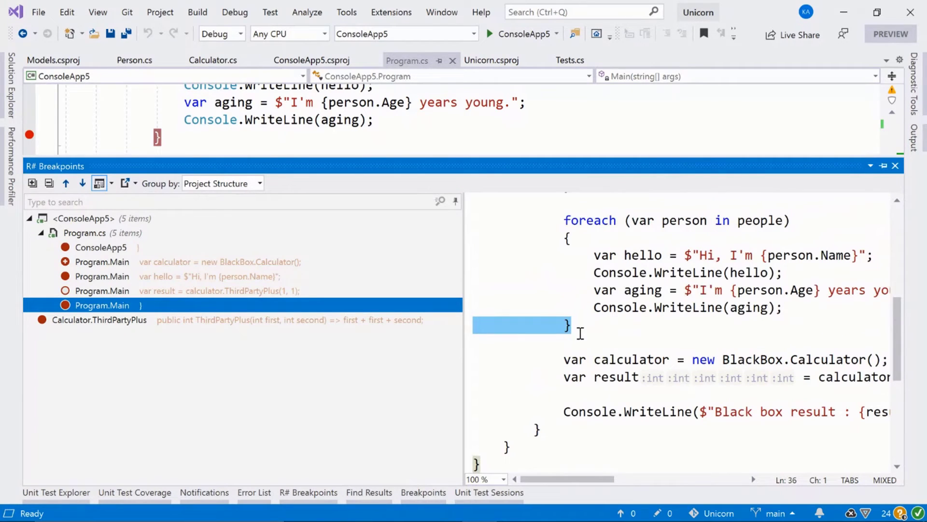
pyautogui.moveTo(583, 336)
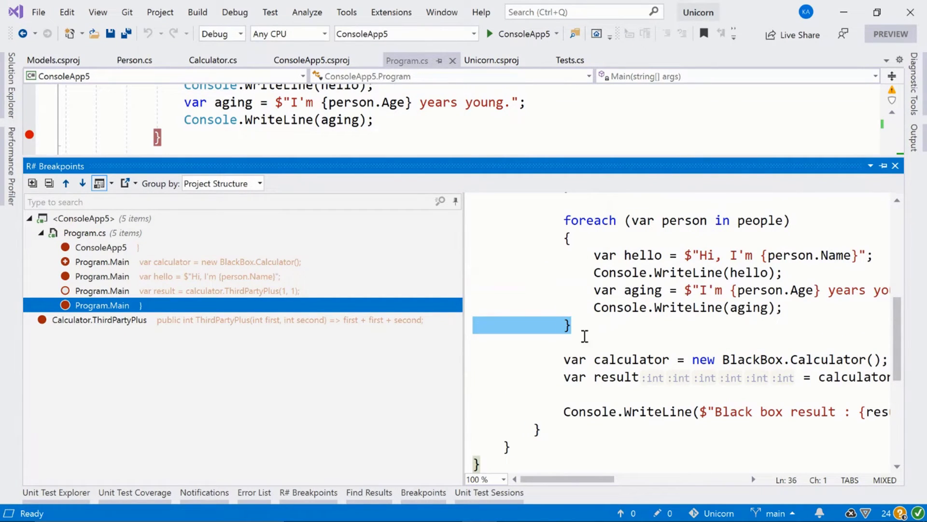
pyautogui.moveTo(680, 319)
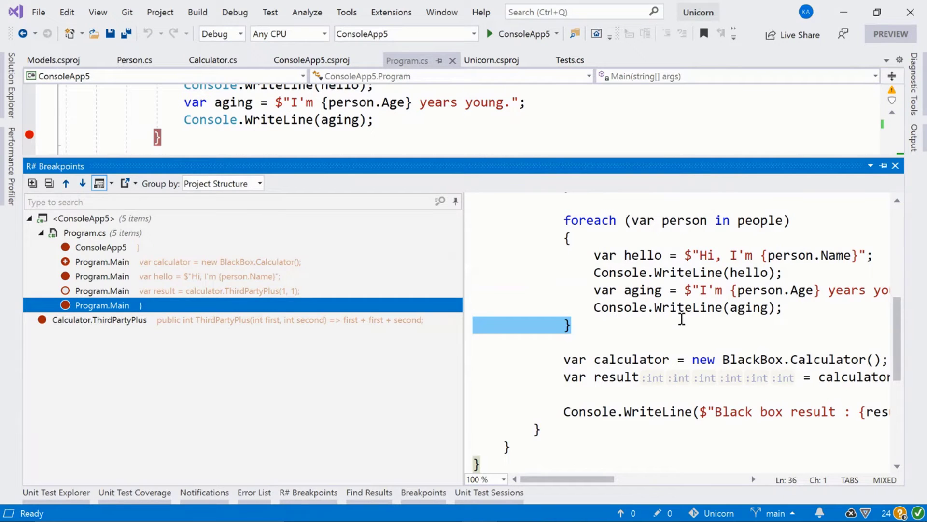
pyautogui.moveTo(169, 313)
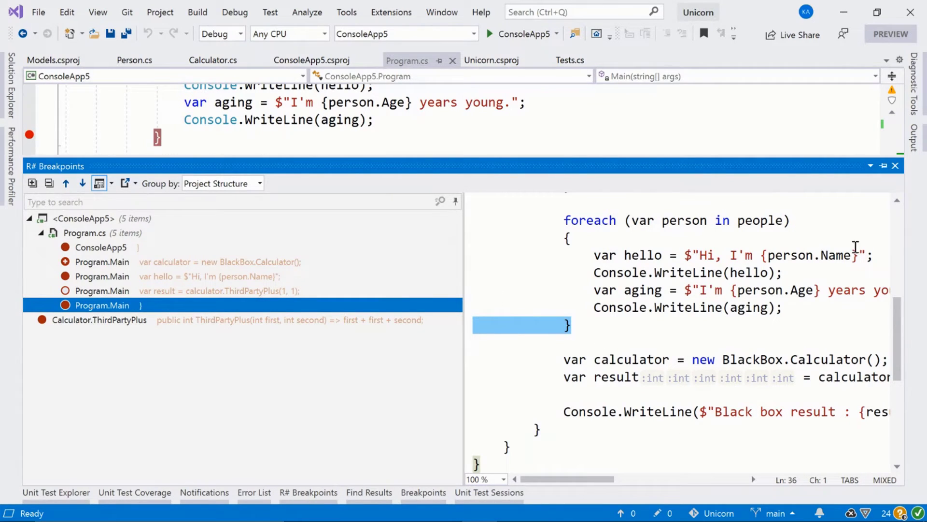
pyautogui.moveTo(594, 232)
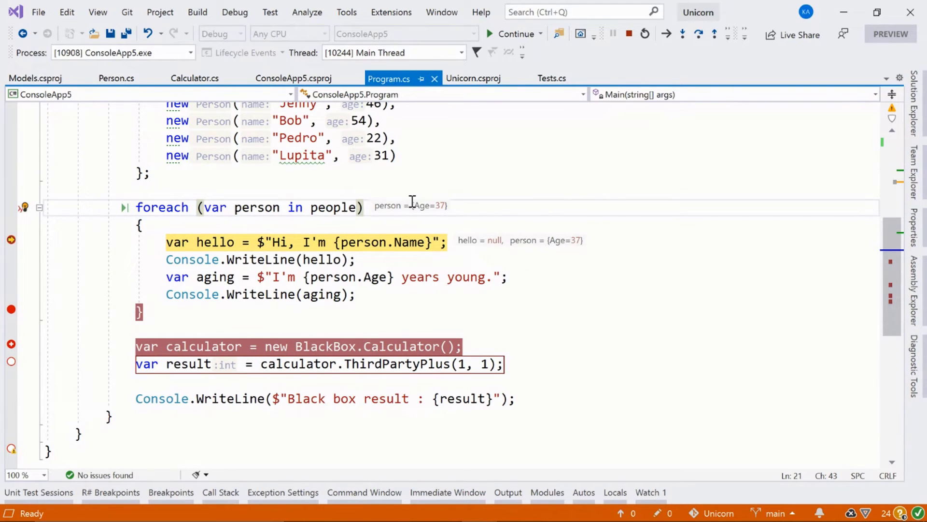
pyautogui.moveTo(287, 199)
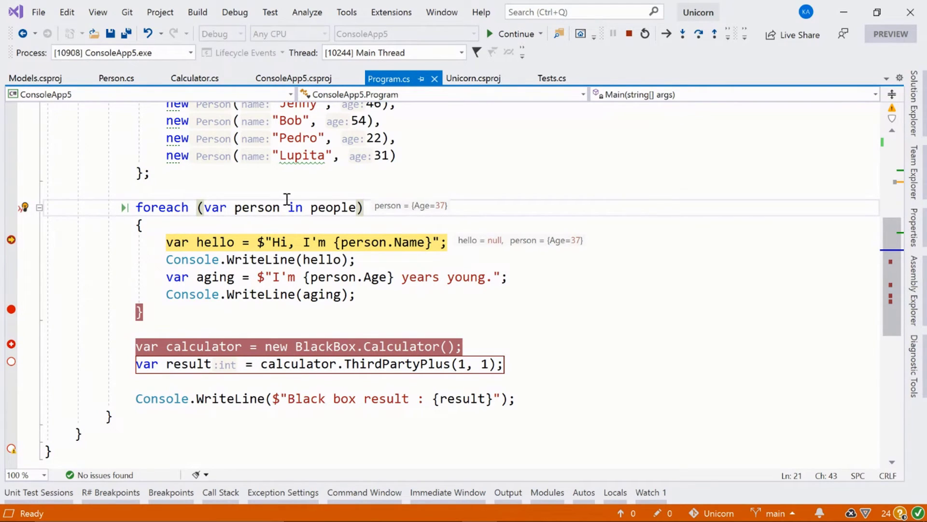
pyautogui.moveTo(655, 216)
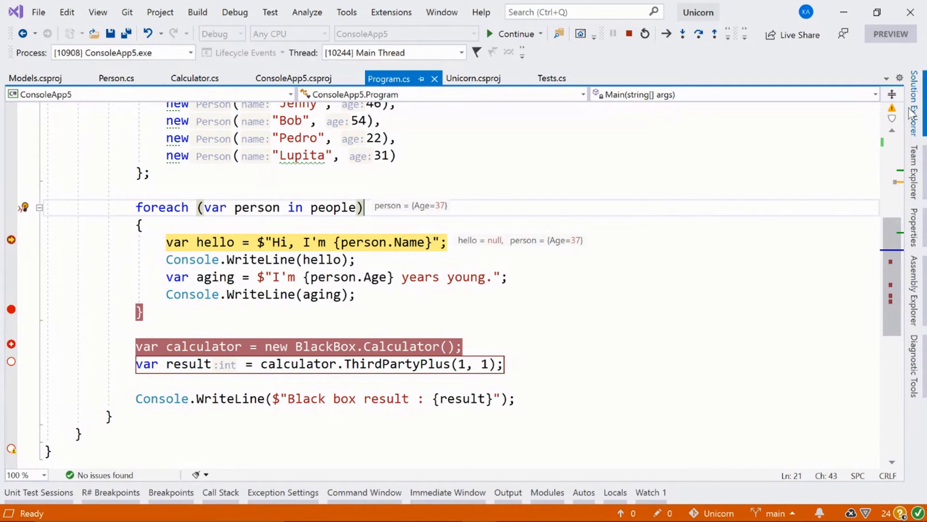
# Find BlackBox under ConsoleApp5 Dependencies > Assemblies in Solution Explorer, then return to the editor.
pyautogui.click(917, 112)
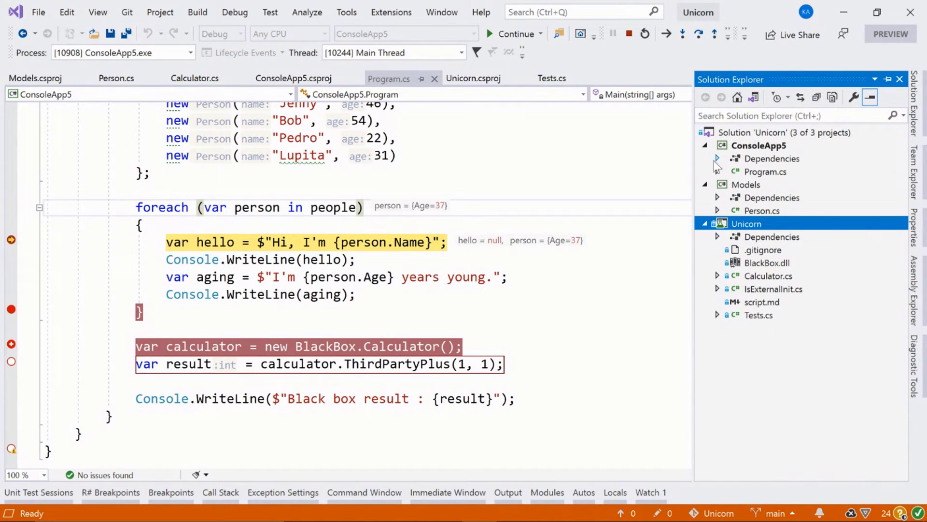
pyautogui.click(717, 158)
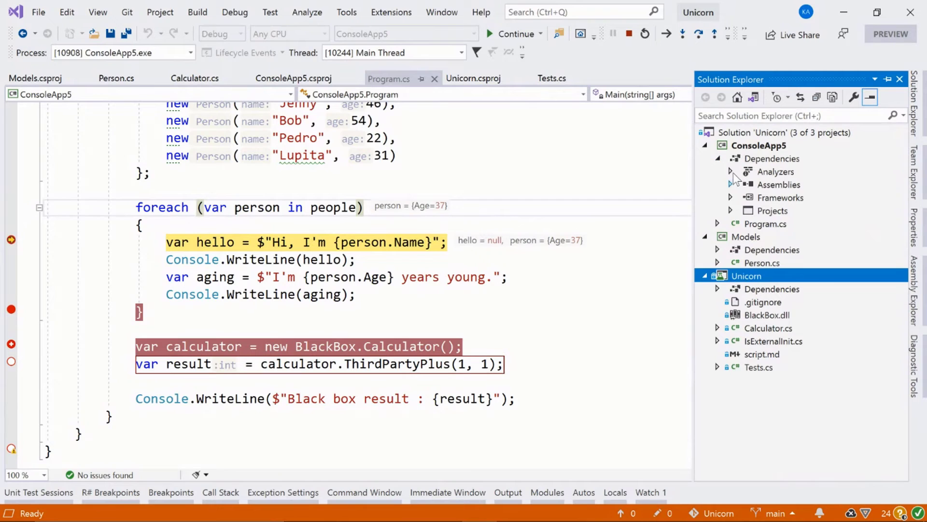
pyautogui.click(731, 184)
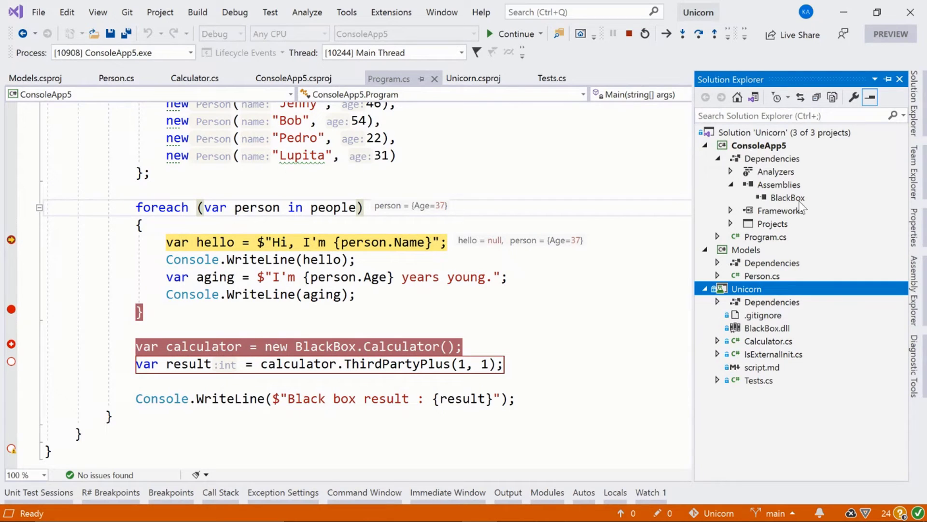
pyautogui.moveTo(746, 206)
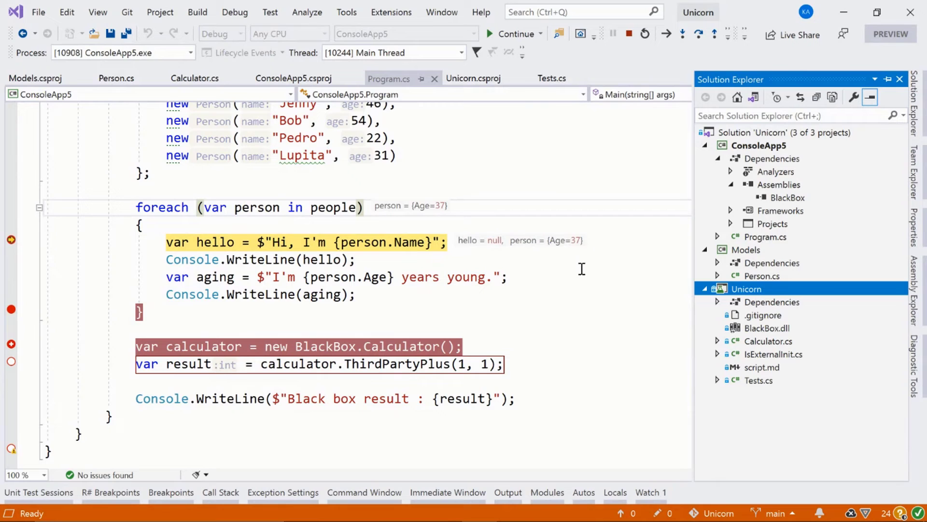
pyautogui.moveTo(799, 211)
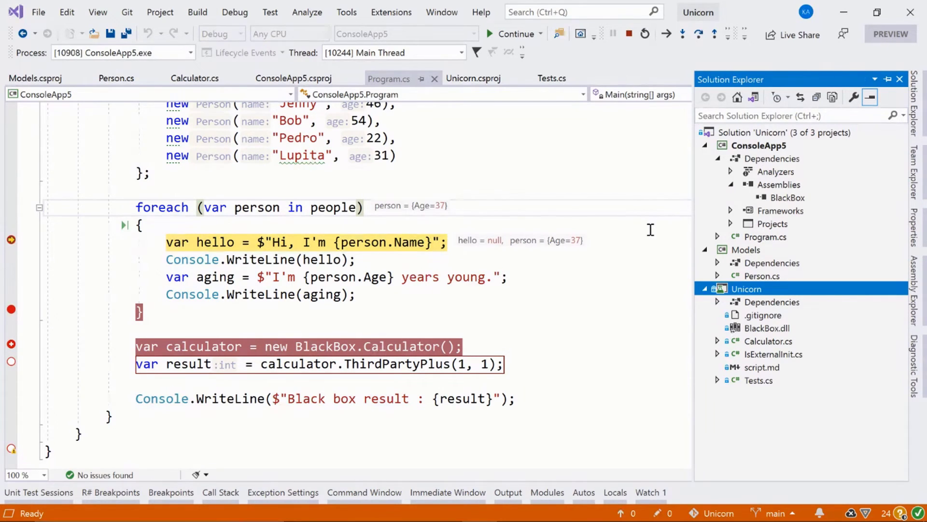
pyautogui.click(142, 225)
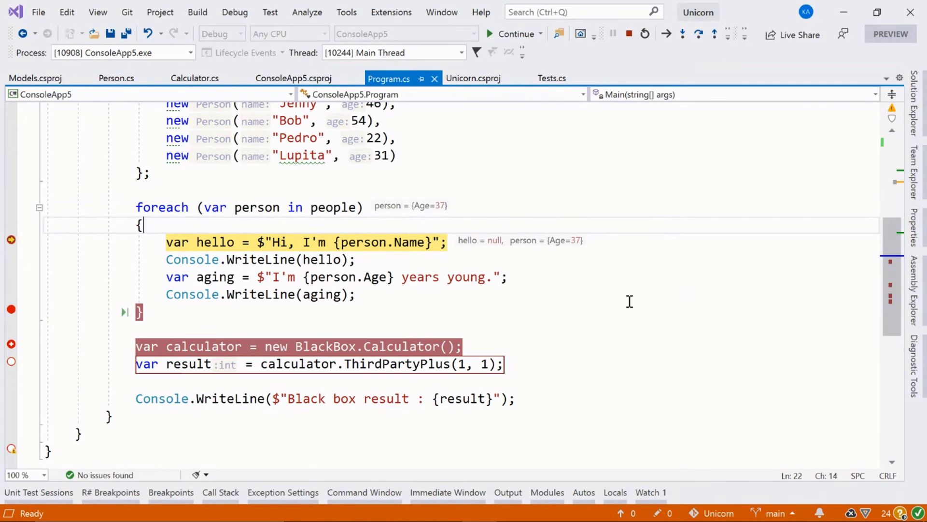
pyautogui.scroll(-3)
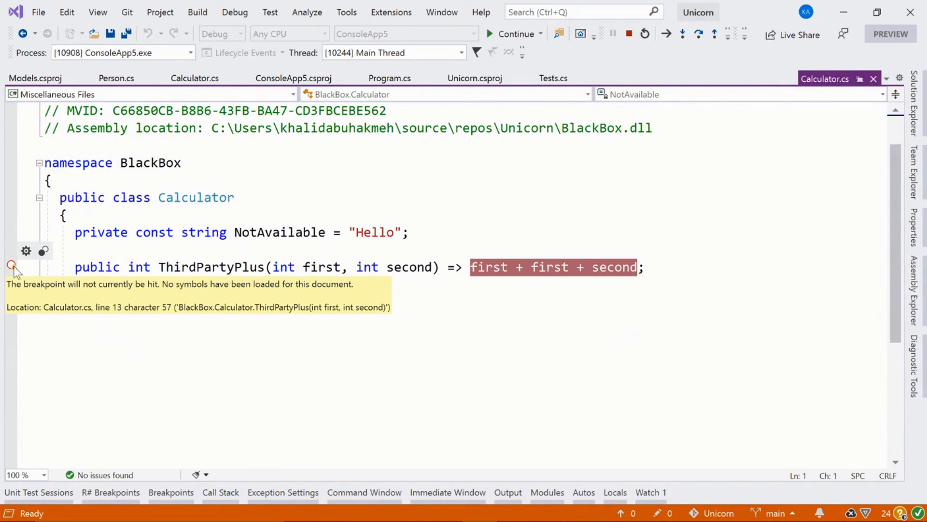
pyautogui.moveTo(315, 237)
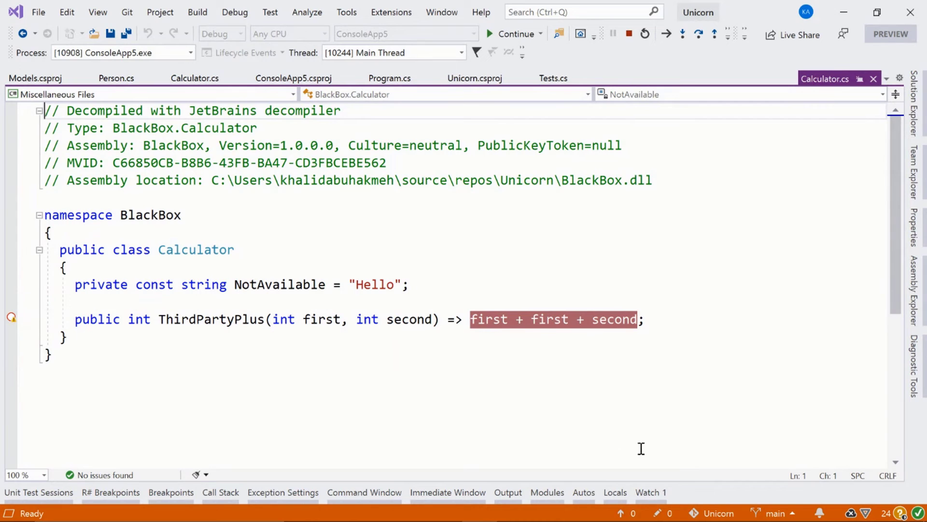
# Open the Modules window to see BlackBox.dll with symbol loading disabled.
pyautogui.click(548, 492)
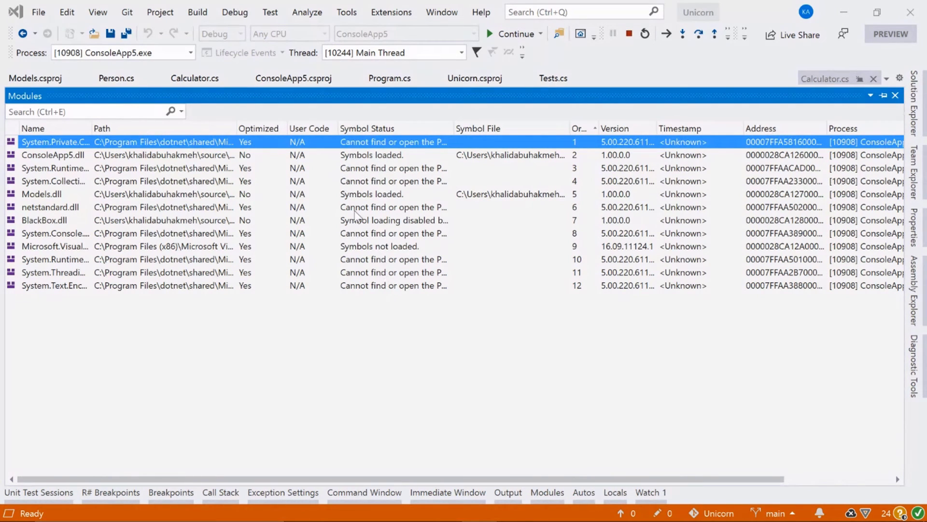
# Load BlackBox.dll symbols via ReSharper Decompiler and return to the decompiled Calculator.cs.
pyautogui.click(45, 220)
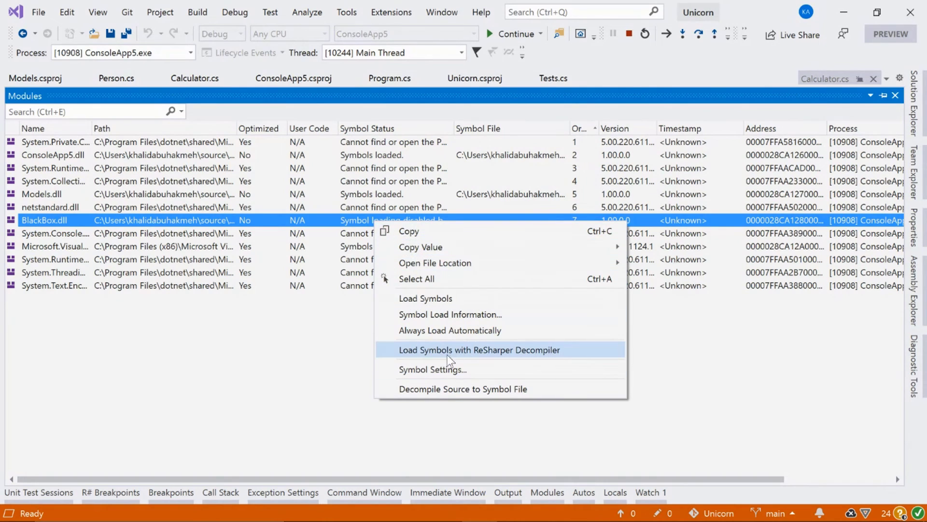
pyautogui.moveTo(445, 359)
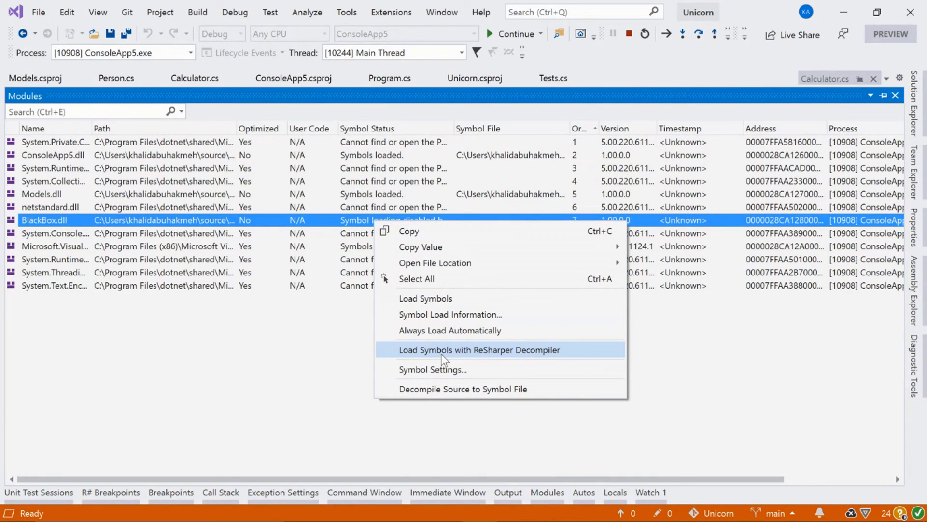
pyautogui.click(479, 349)
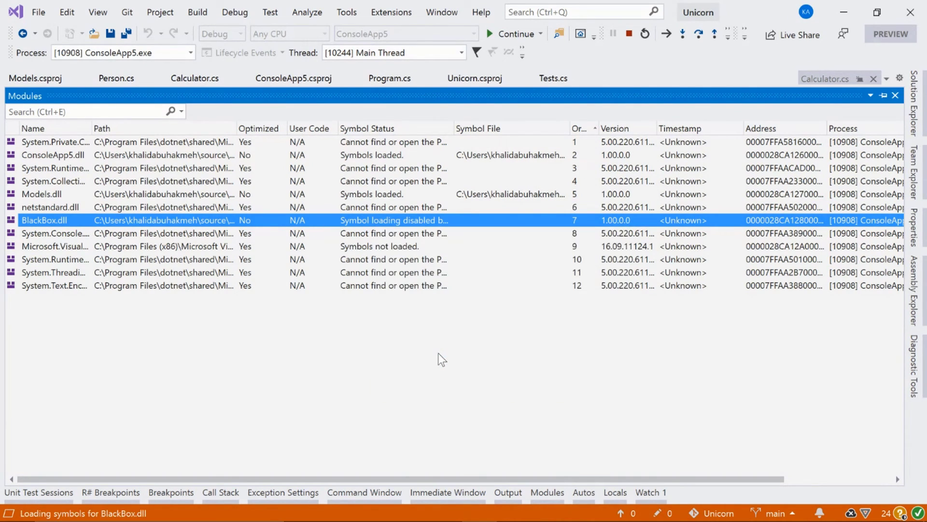
pyautogui.rightClick(37, 220)
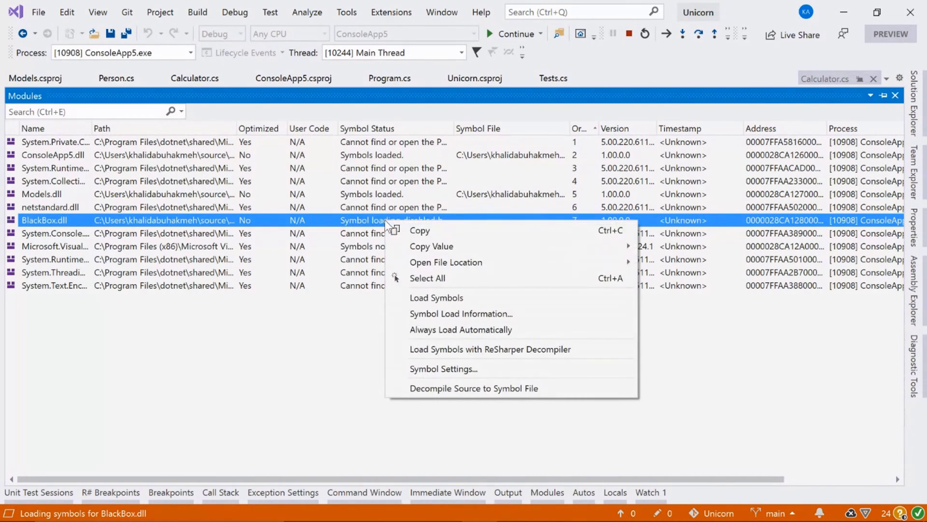
pyautogui.click(435, 298)
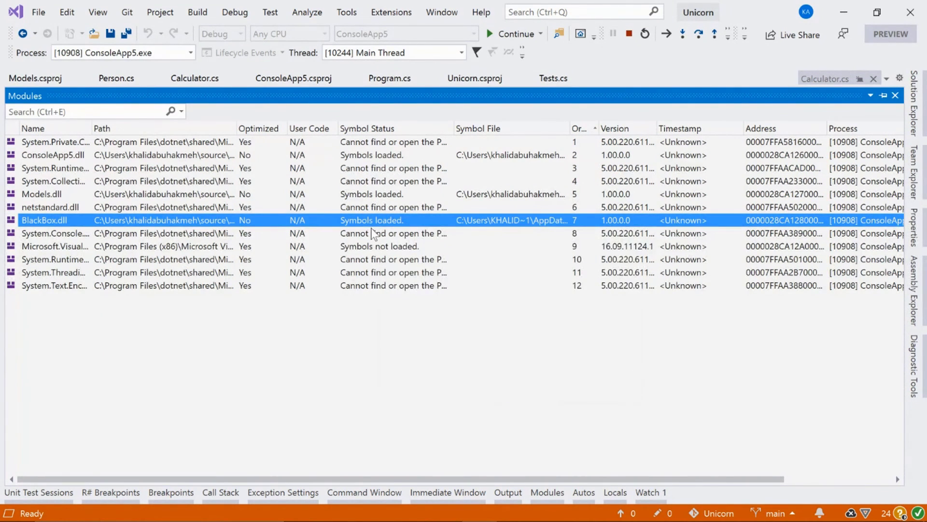
pyautogui.doubleClick(50, 220)
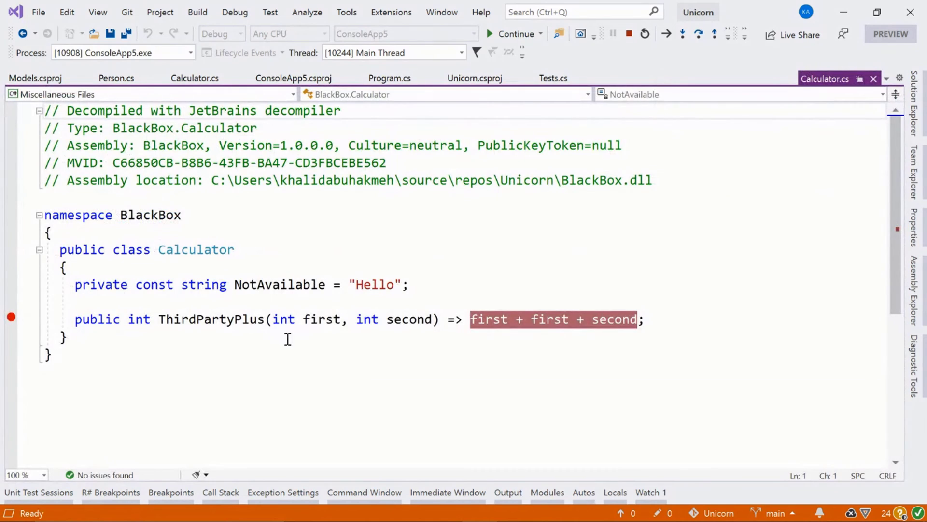
pyautogui.moveTo(11, 317)
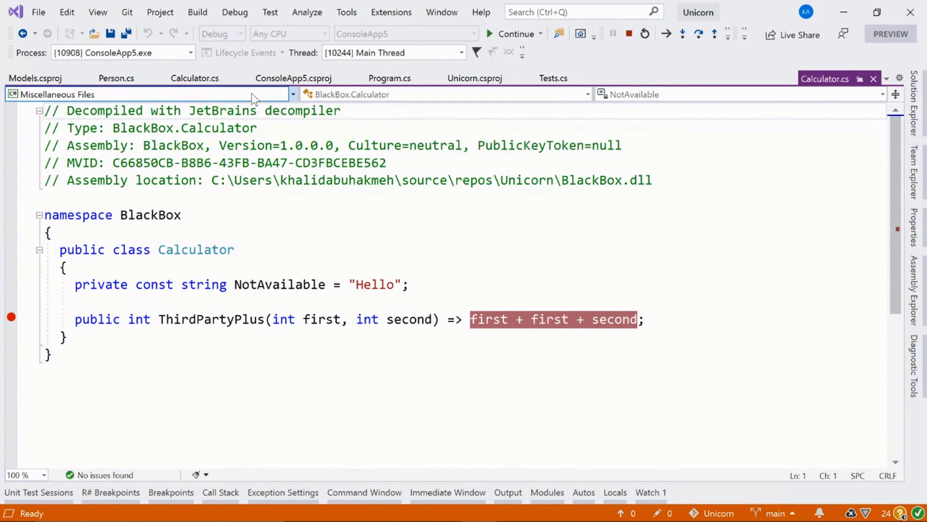
# Continue execution until it pauses in ThirdPartyPlus with first = 1 and second = 1.
pyautogui.click(388, 77)
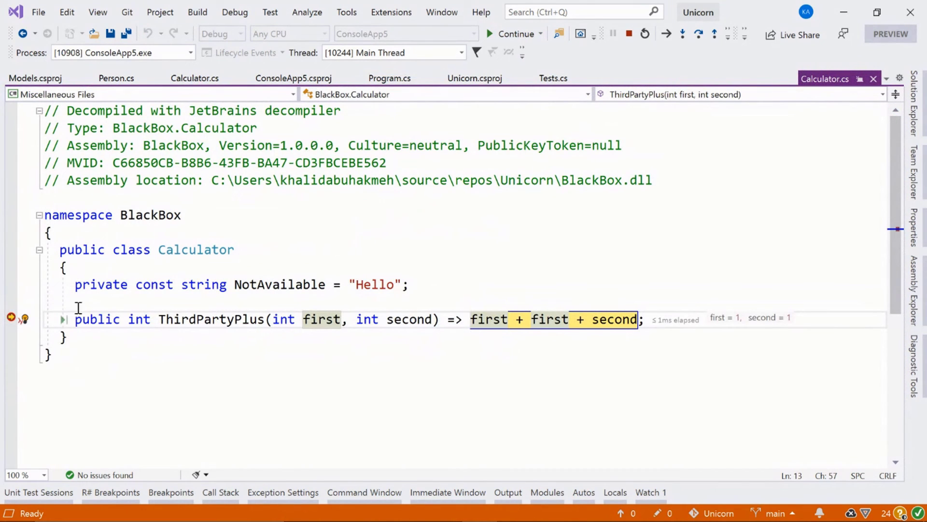
pyautogui.moveTo(287, 371)
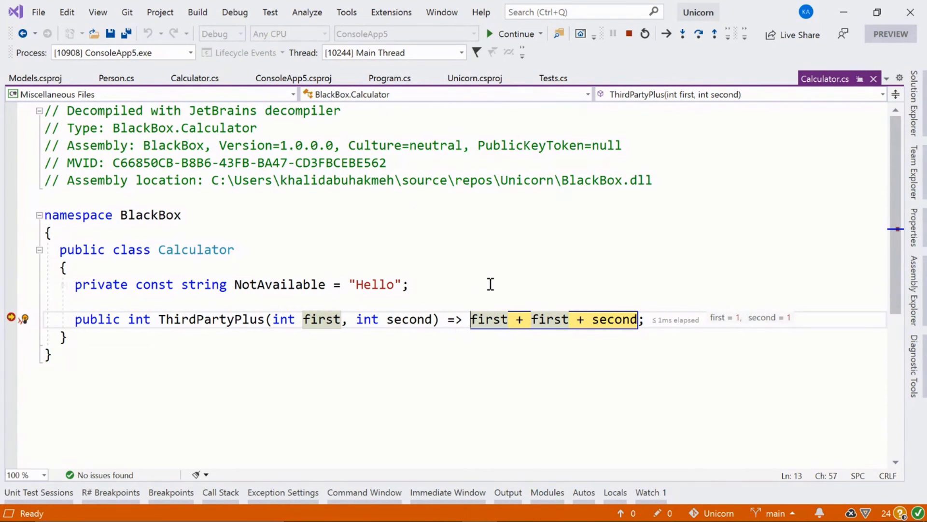
pyautogui.moveTo(549, 319)
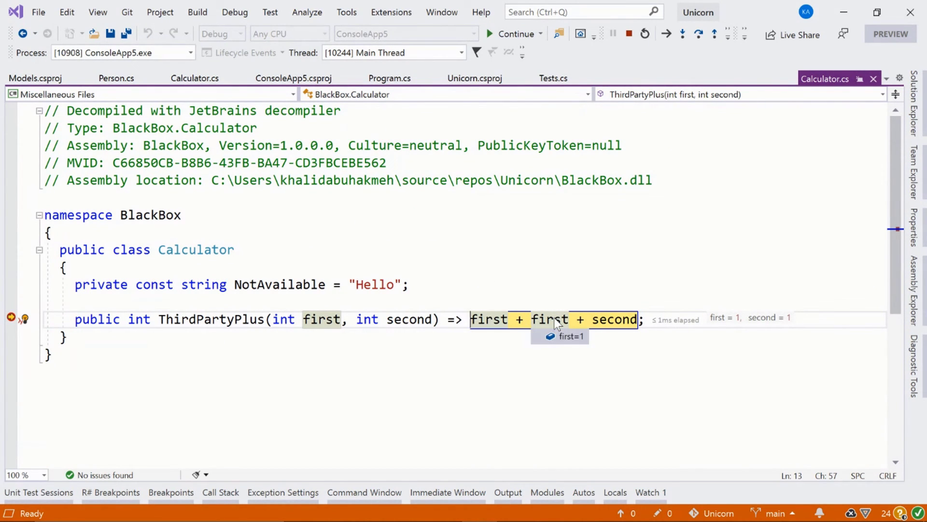
pyautogui.moveTo(617, 319)
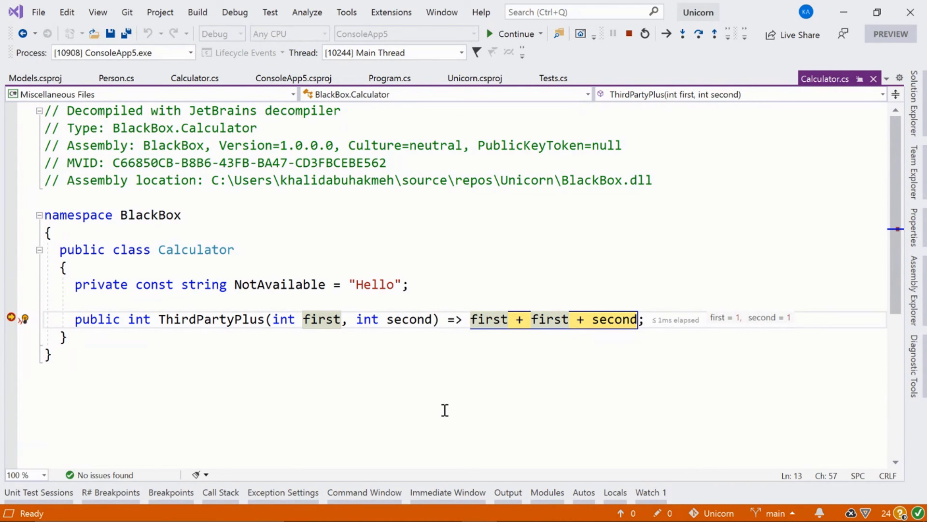
pyautogui.moveTo(277, 347)
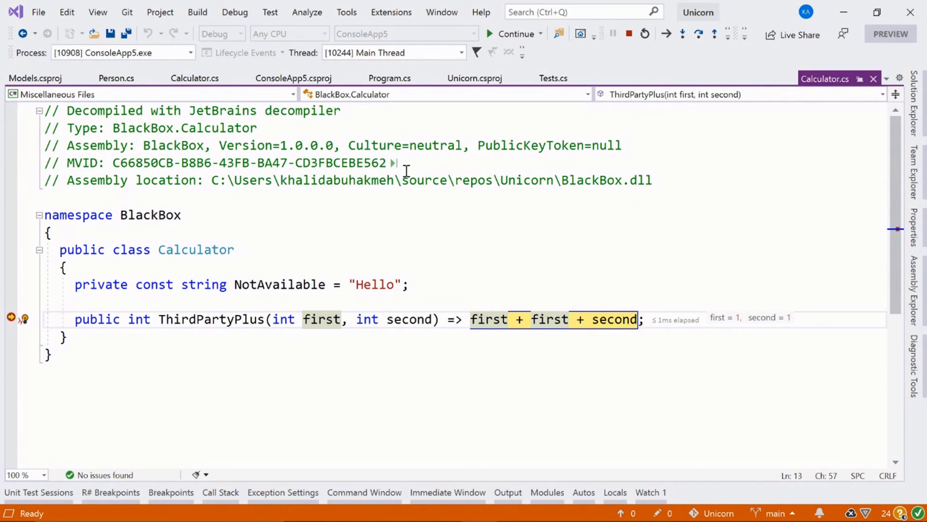
pyautogui.moveTo(467, 159)
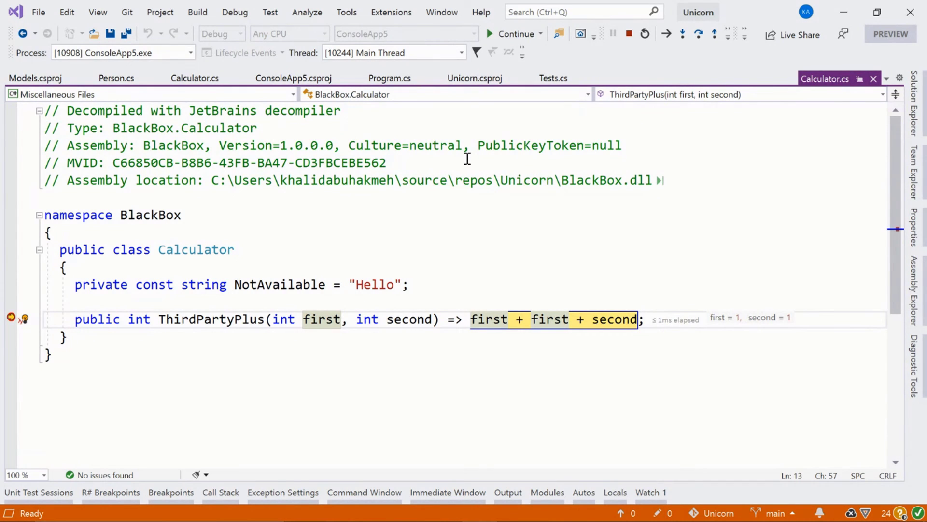